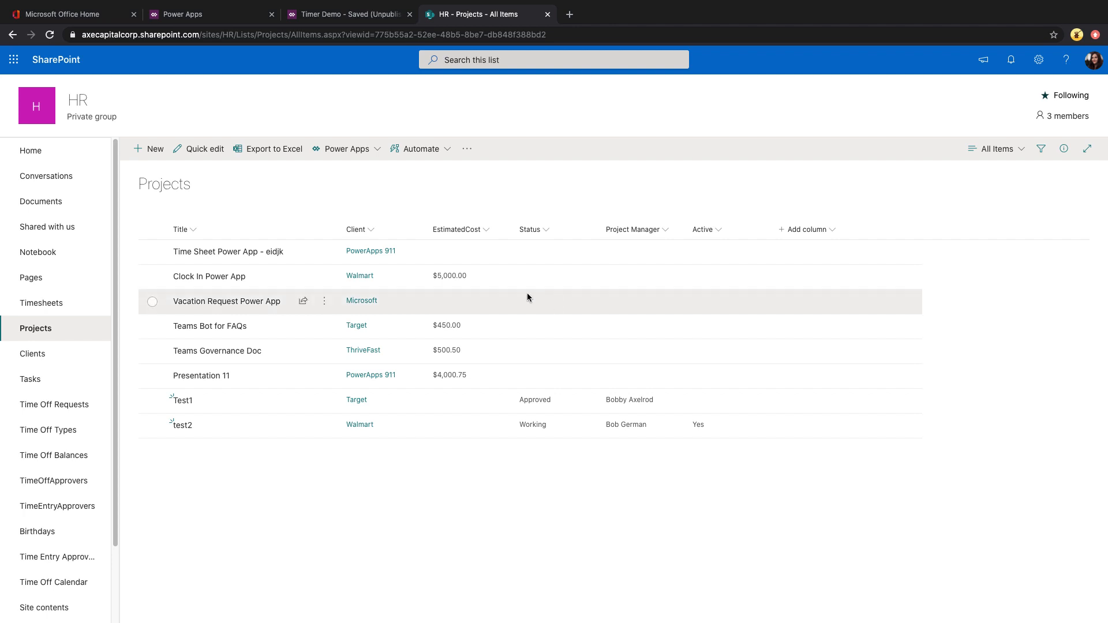
# Glance at the Client column's settings, then open the Clients list of five clients
pyautogui.click(356, 229)
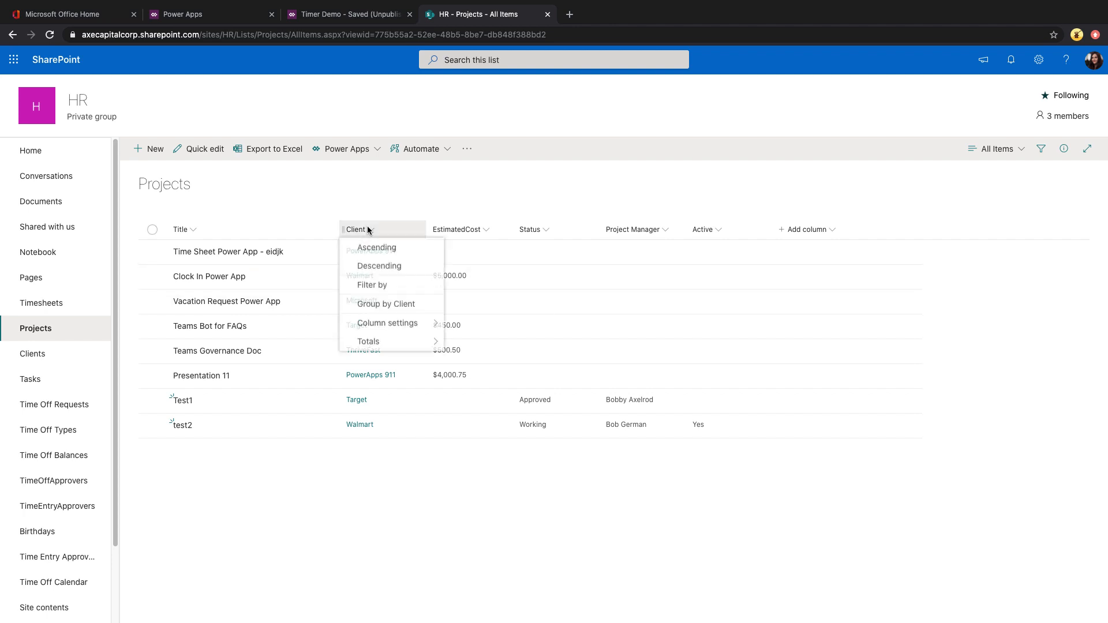
pyautogui.click(387, 324)
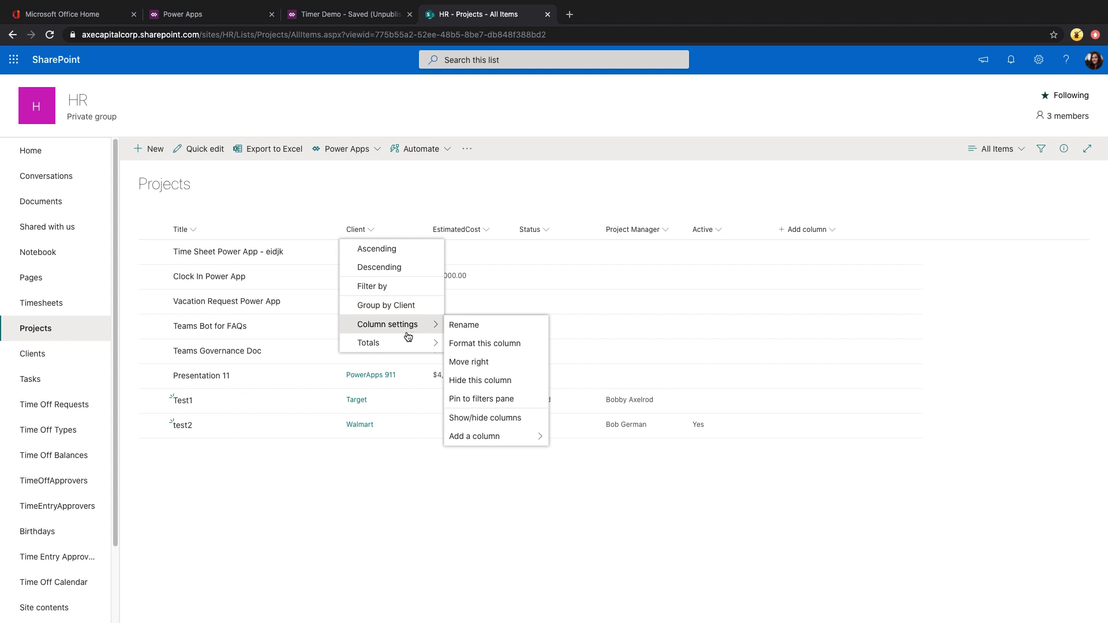
pyautogui.moveTo(32, 354)
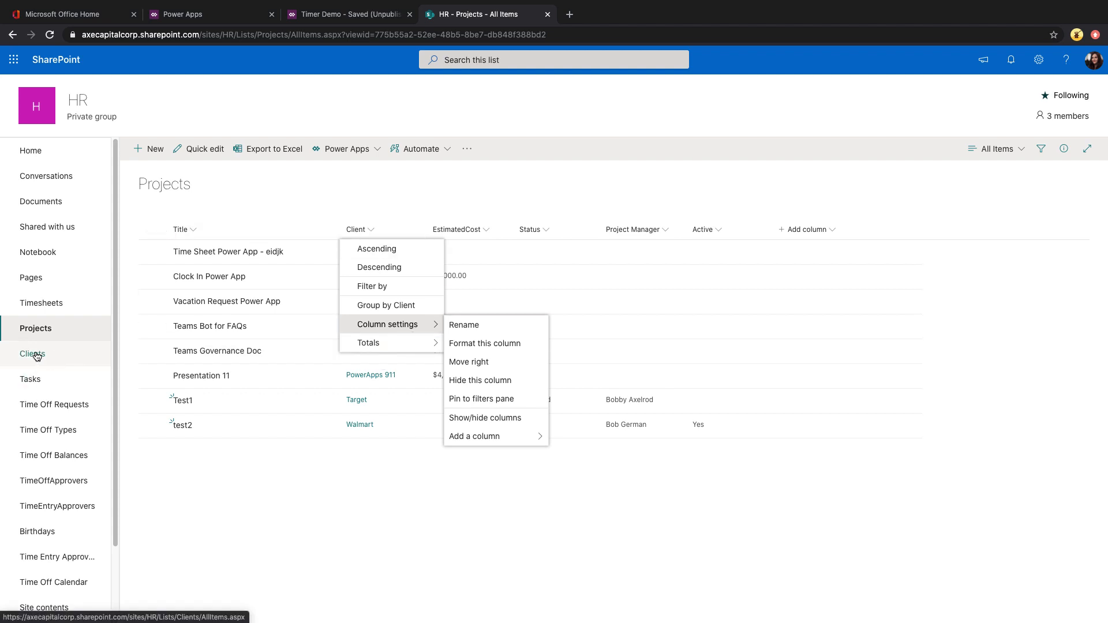
pyautogui.click(33, 353)
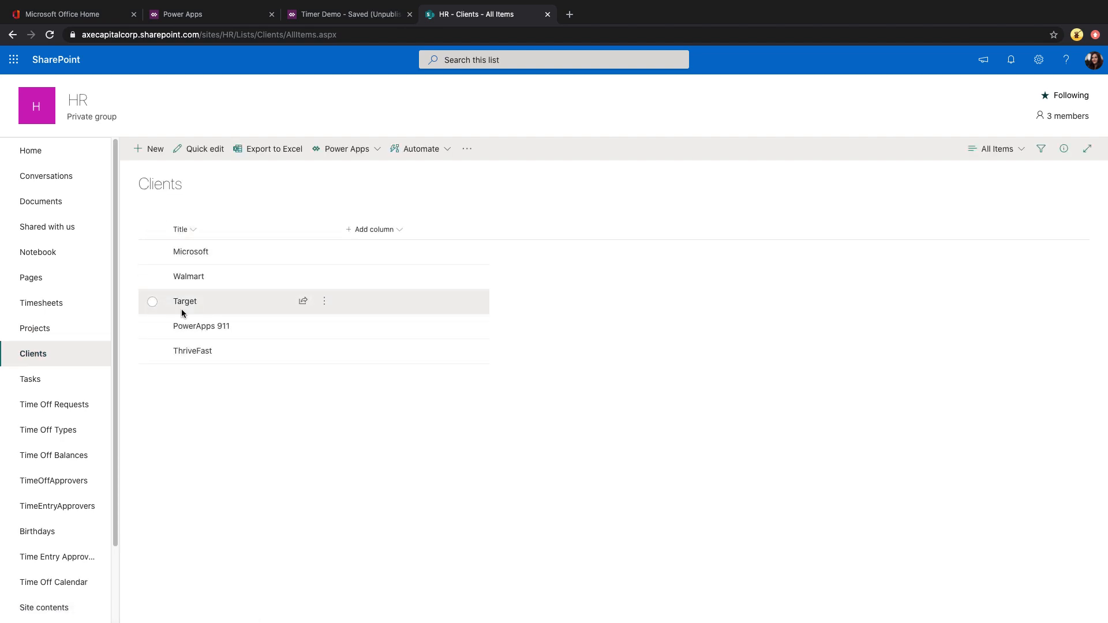
# Review the Status choices and the Project Manager person column, cancelling without changes
pyautogui.click(35, 330)
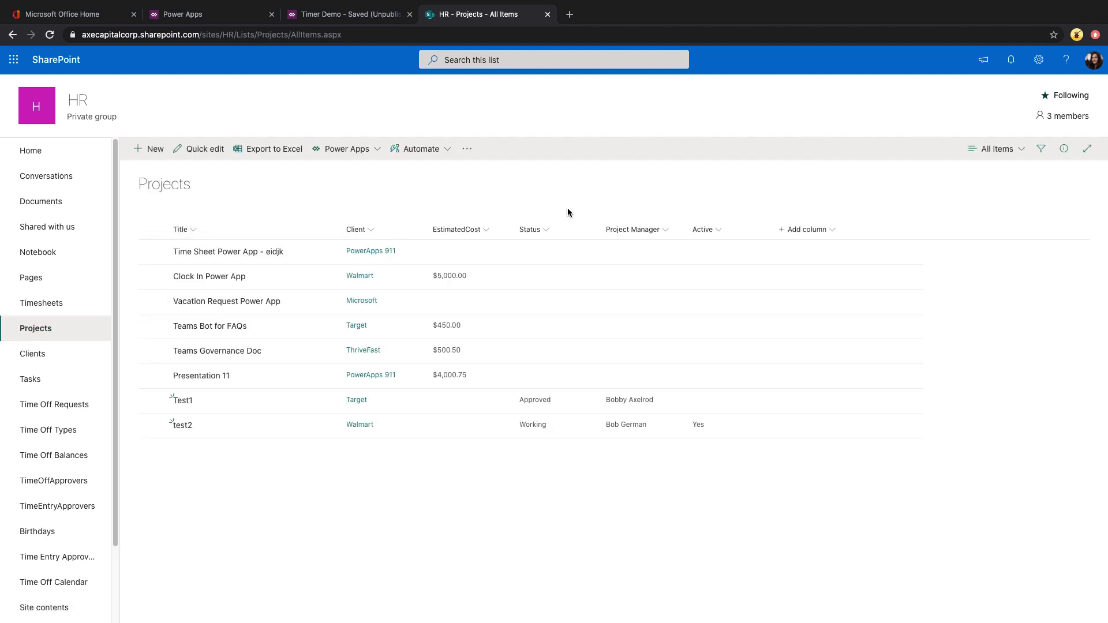
pyautogui.click(531, 229)
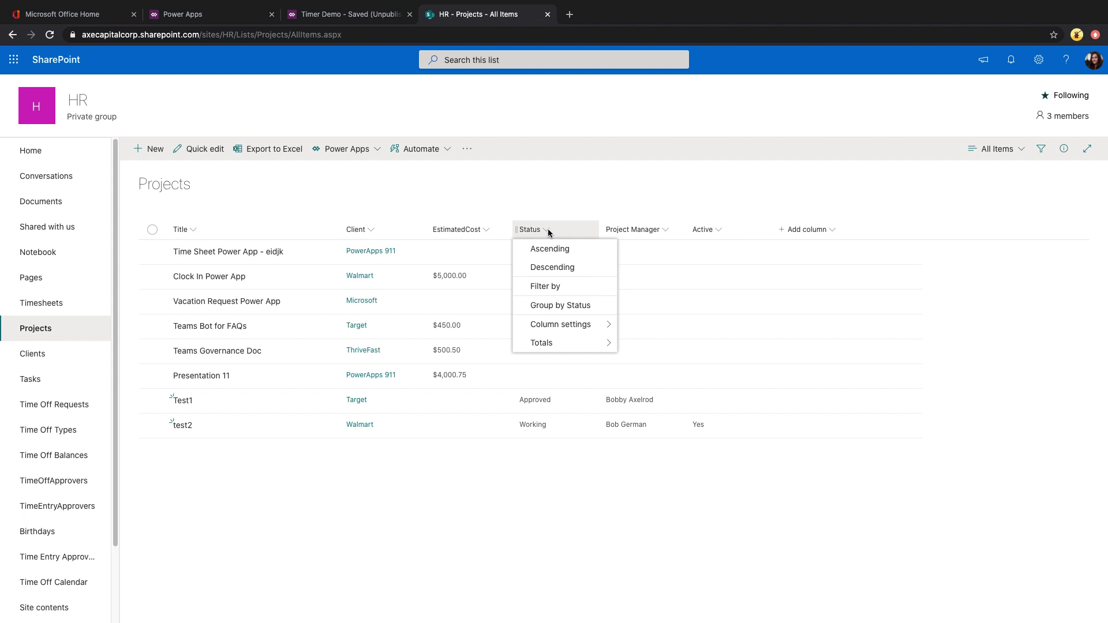
pyautogui.click(560, 325)
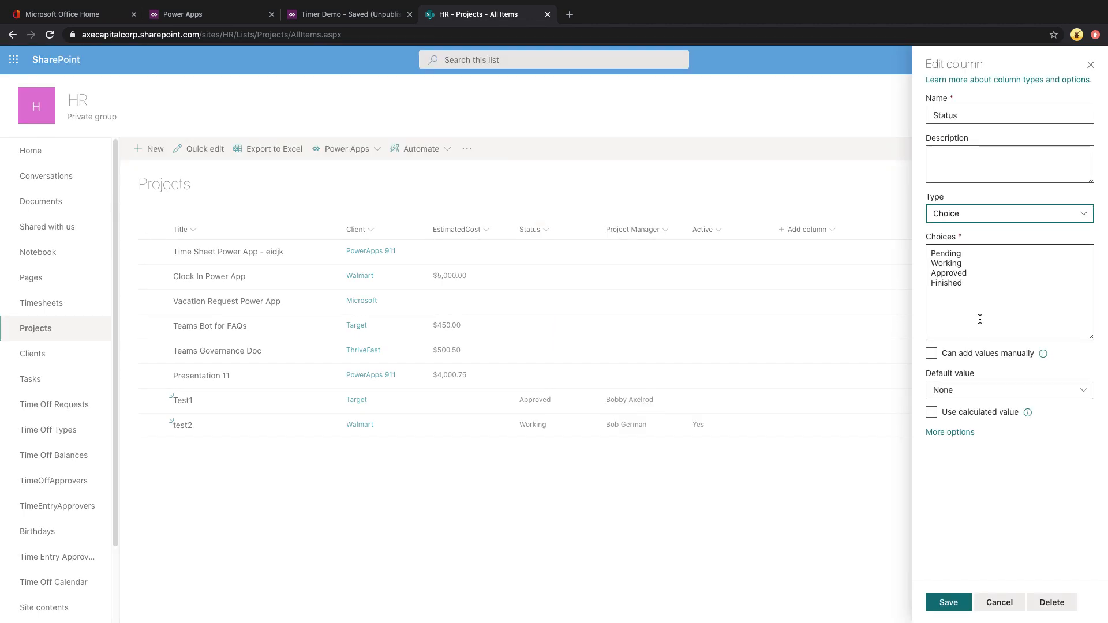
pyautogui.moveTo(1008, 304)
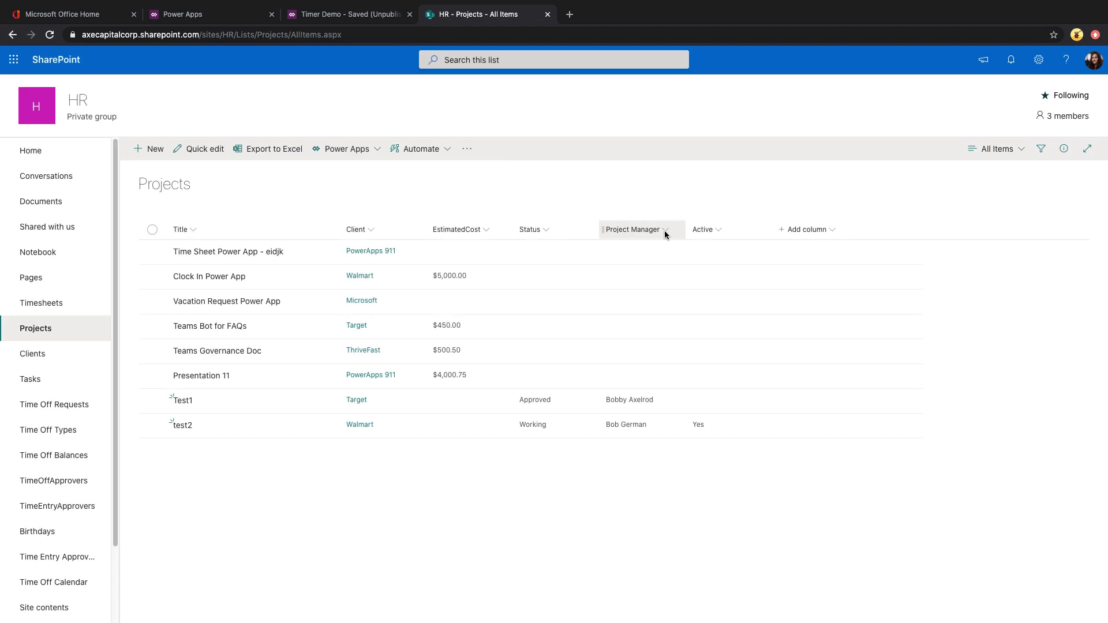
pyautogui.click(663, 229)
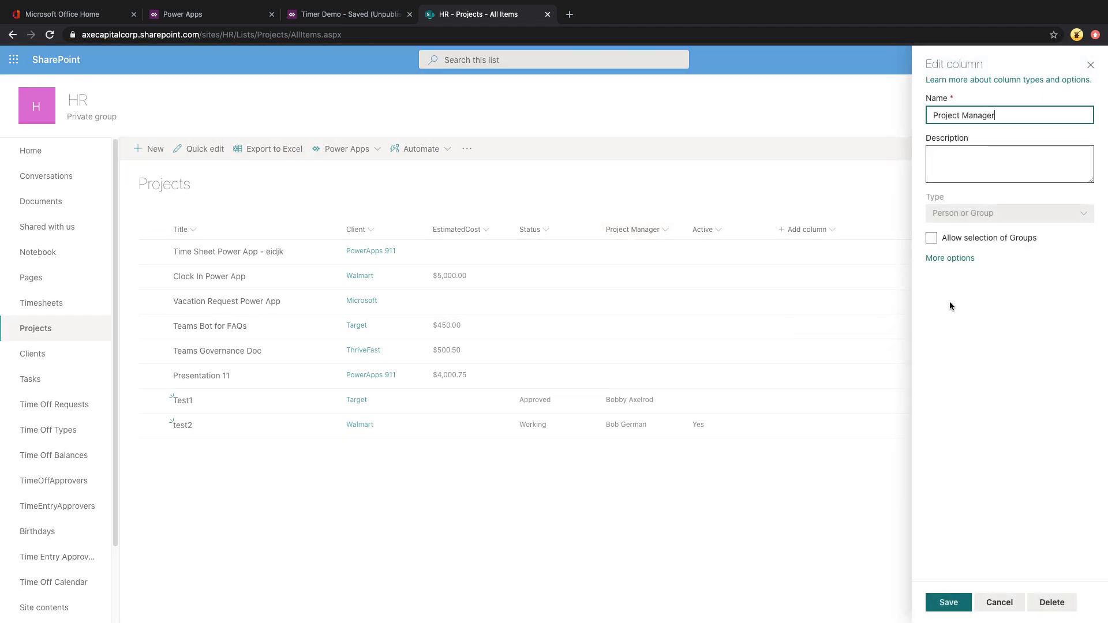
pyautogui.moveTo(999, 602)
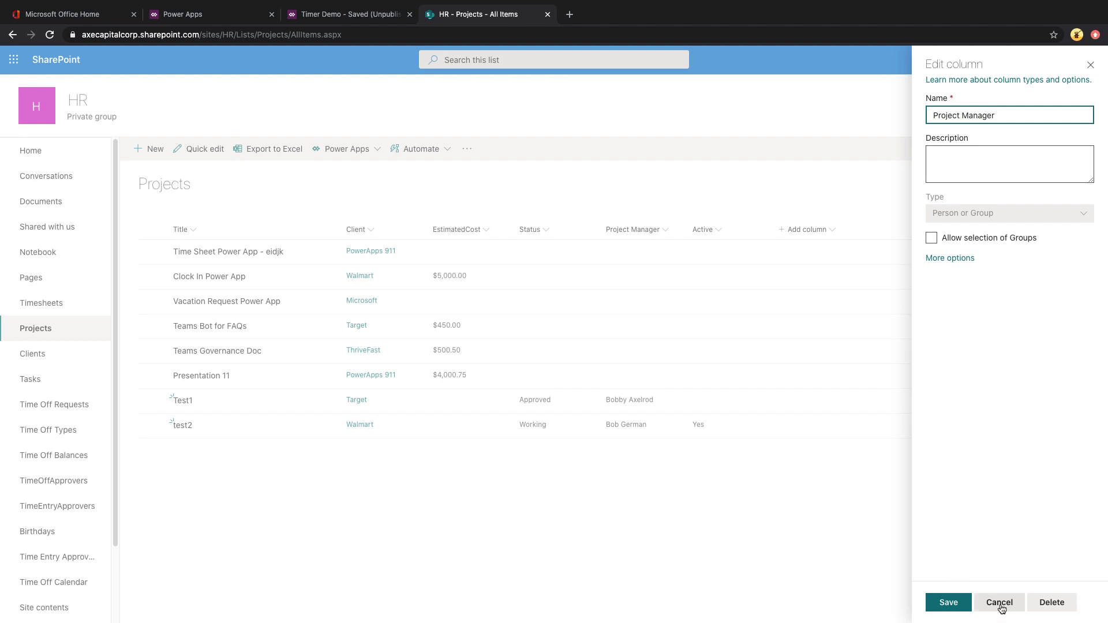
pyautogui.click(999, 602)
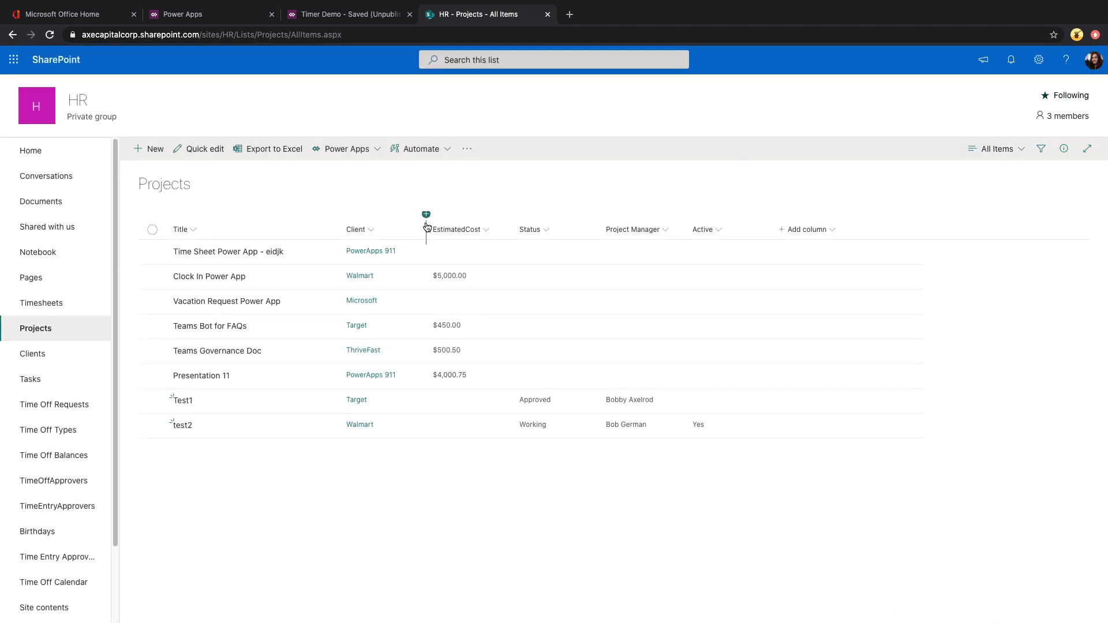
pyautogui.moveTo(883, 331)
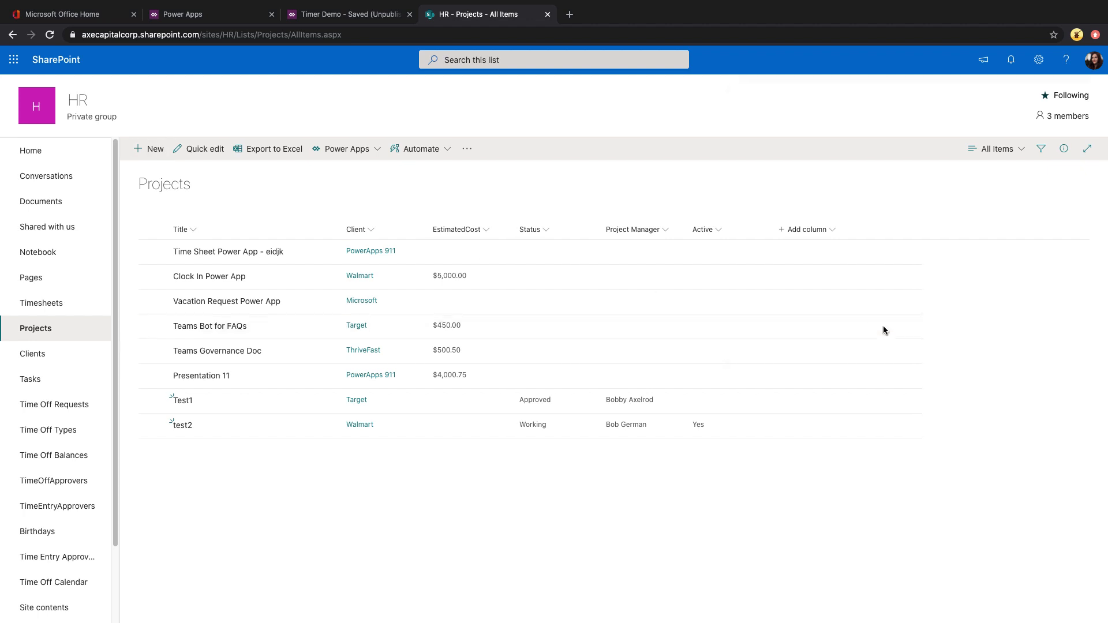
# Create a new Projects item with Status Approved, Client Target and Project Manager April Dunnam
pyautogui.click(149, 148)
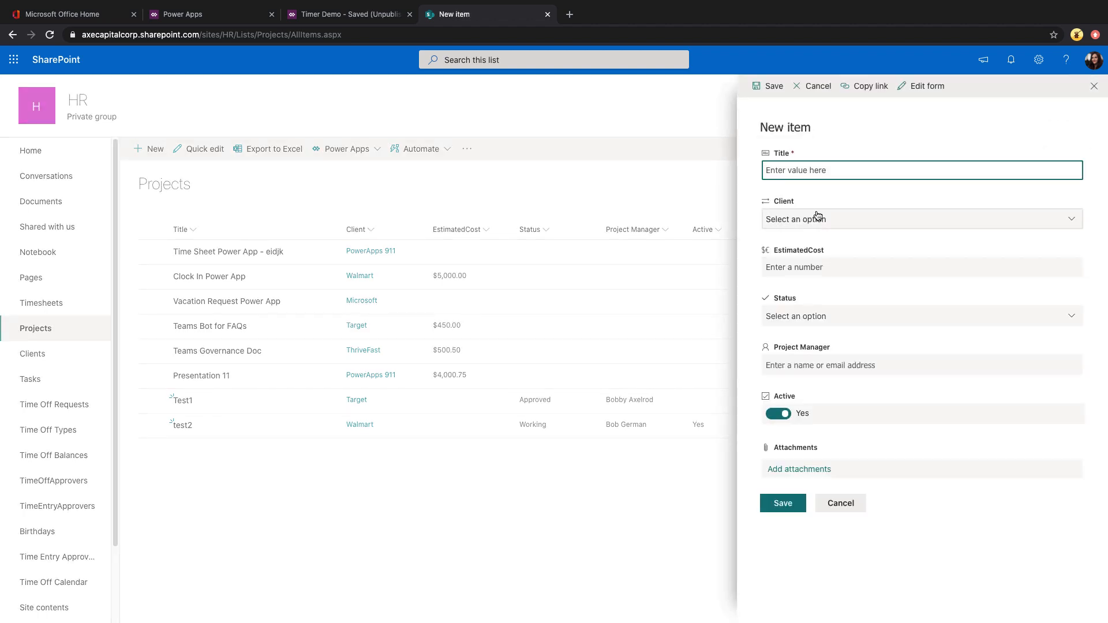
pyautogui.click(919, 315)
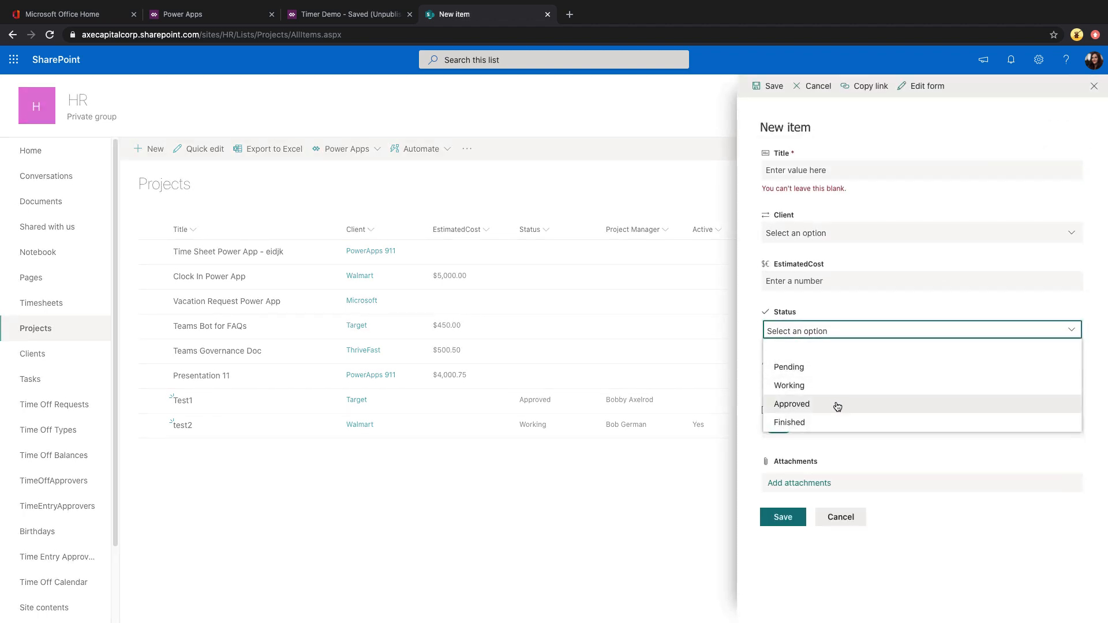
pyautogui.click(791, 404)
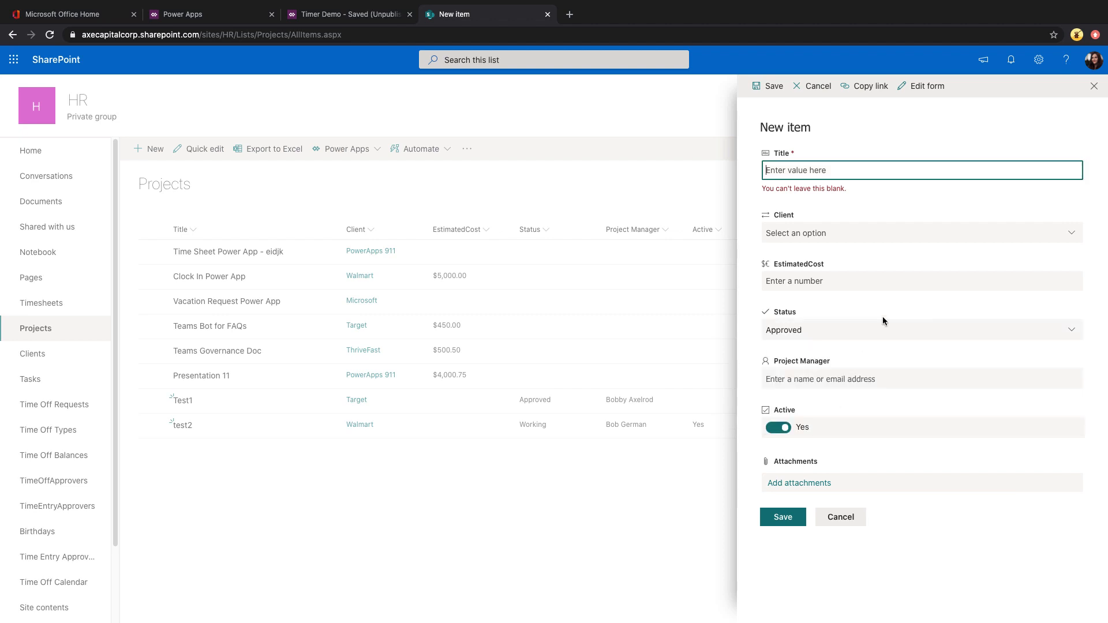
pyautogui.click(919, 233)
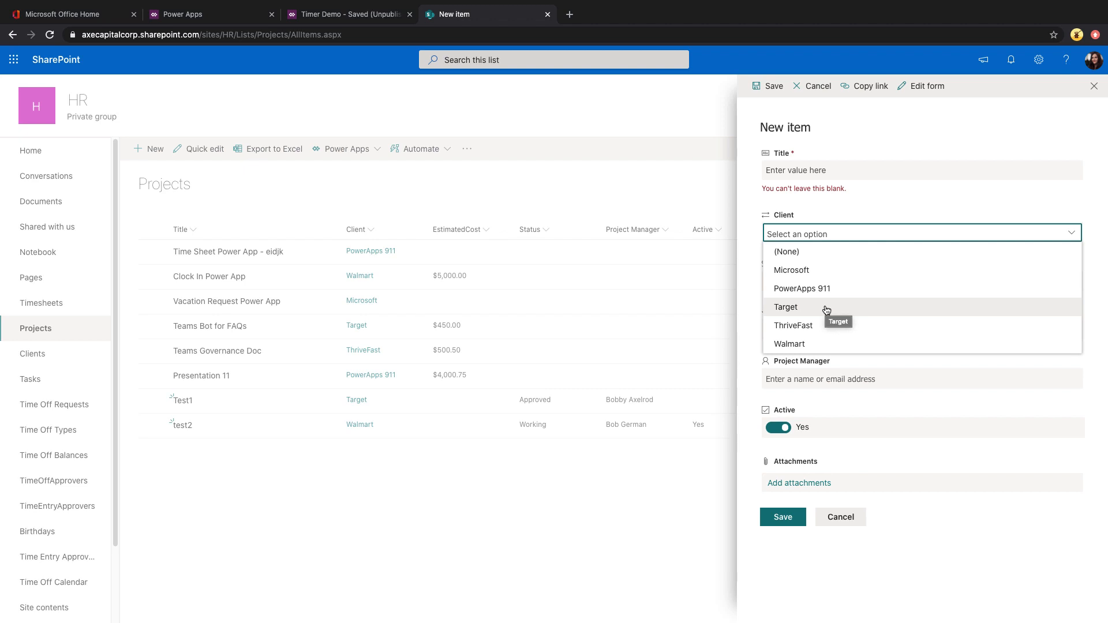
pyautogui.click(785, 306)
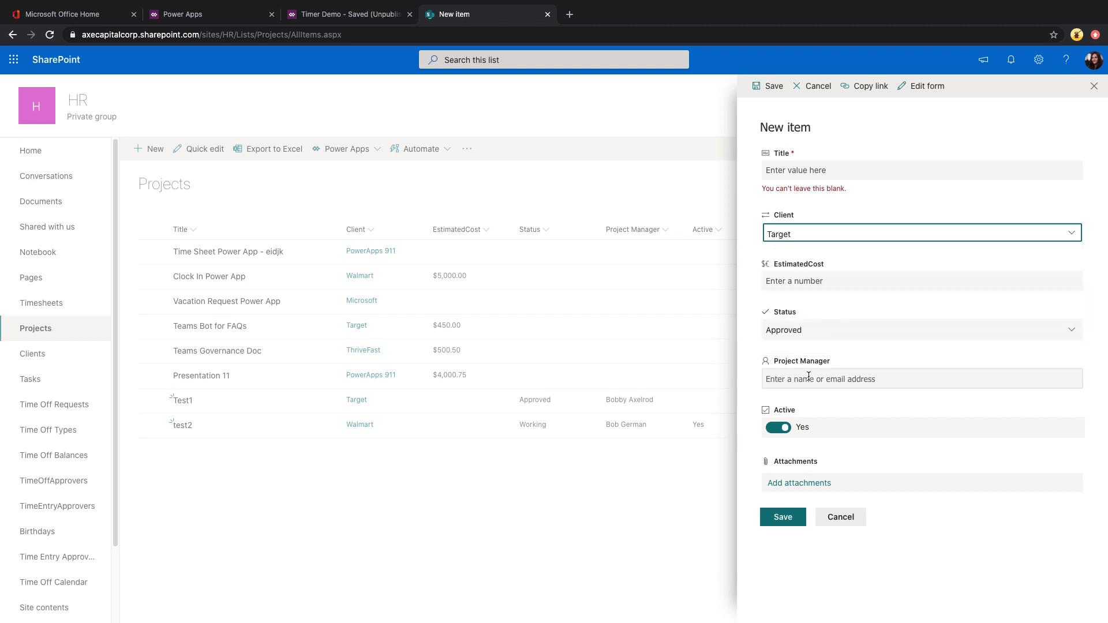
pyautogui.write('a')
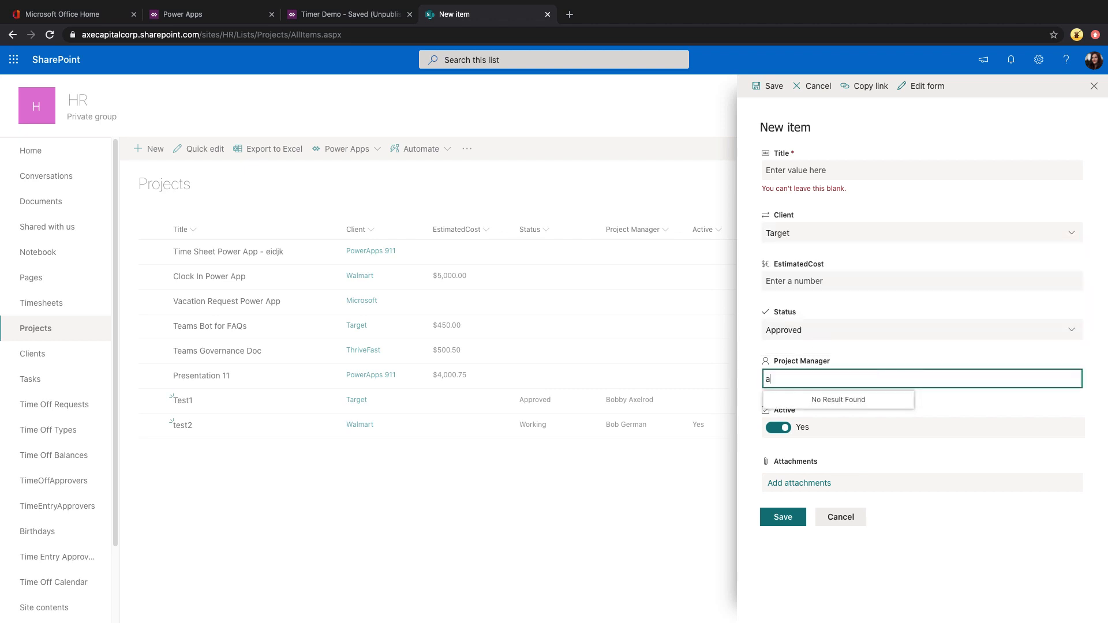
pyautogui.write('pri')
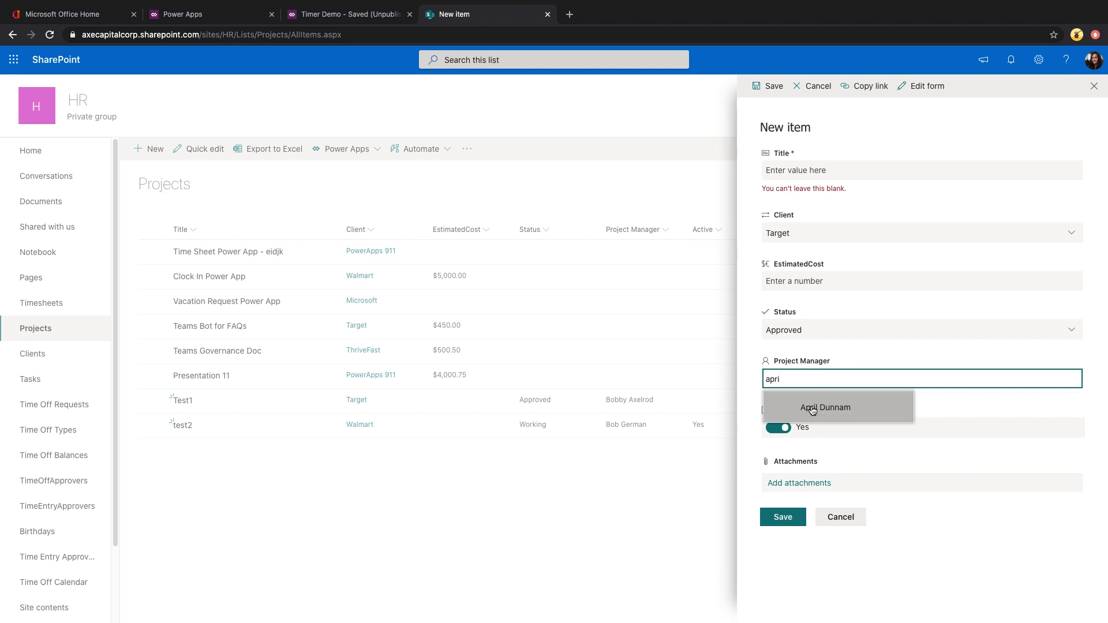
pyautogui.click(826, 407)
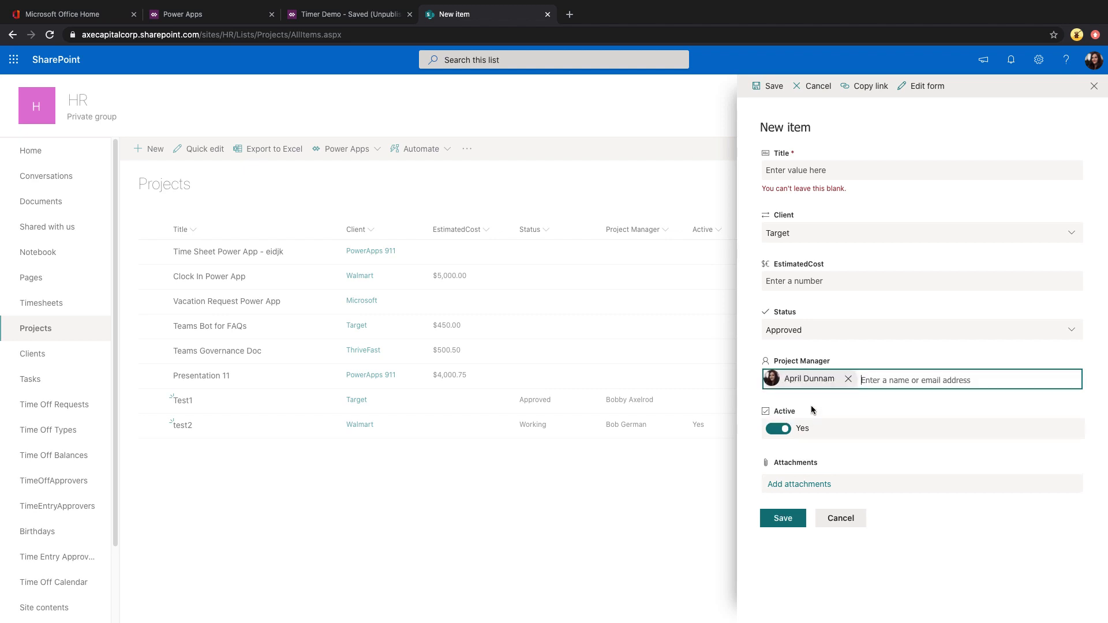
pyautogui.moveTo(848, 424)
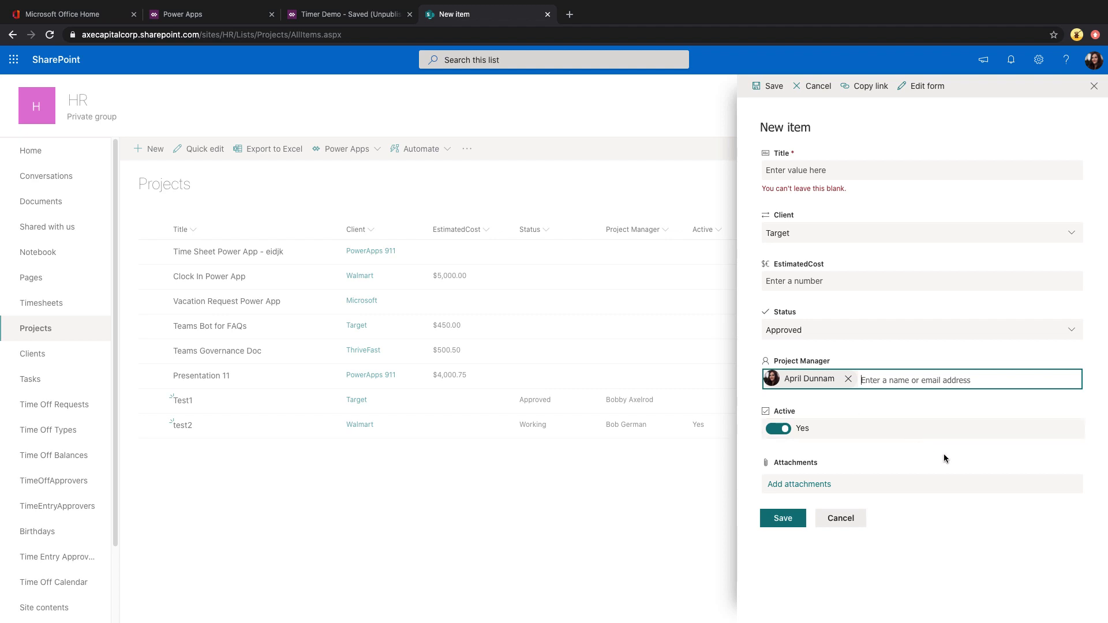
pyautogui.moveTo(717, 381)
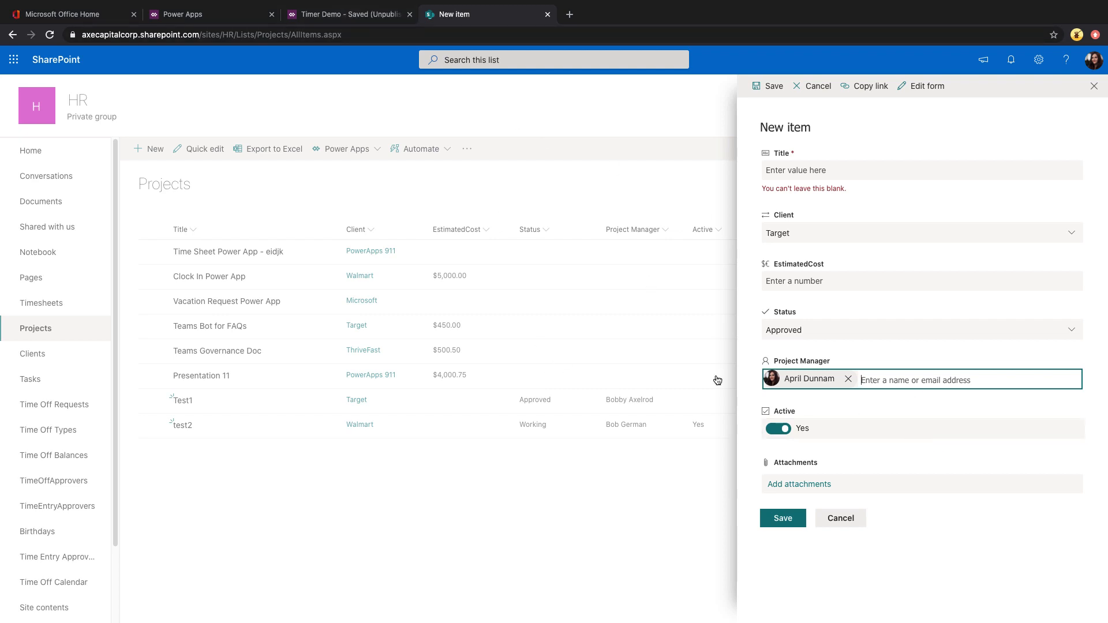
# Switch to the Timer Demo app and select Form2 to see its Projects data source
pyautogui.click(345, 14)
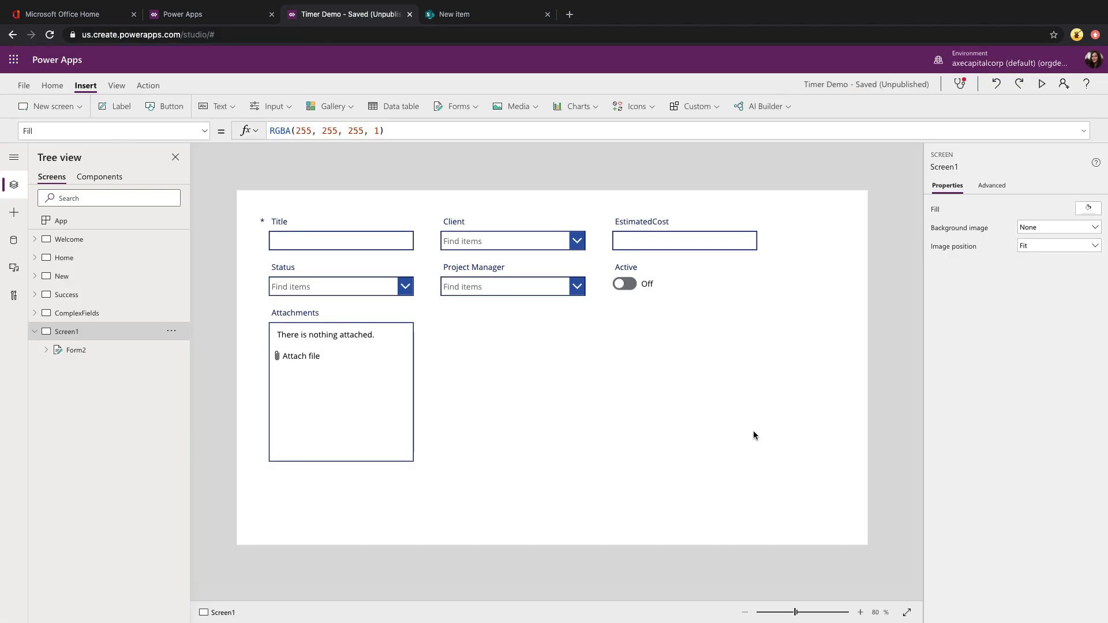
pyautogui.moveTo(651, 421)
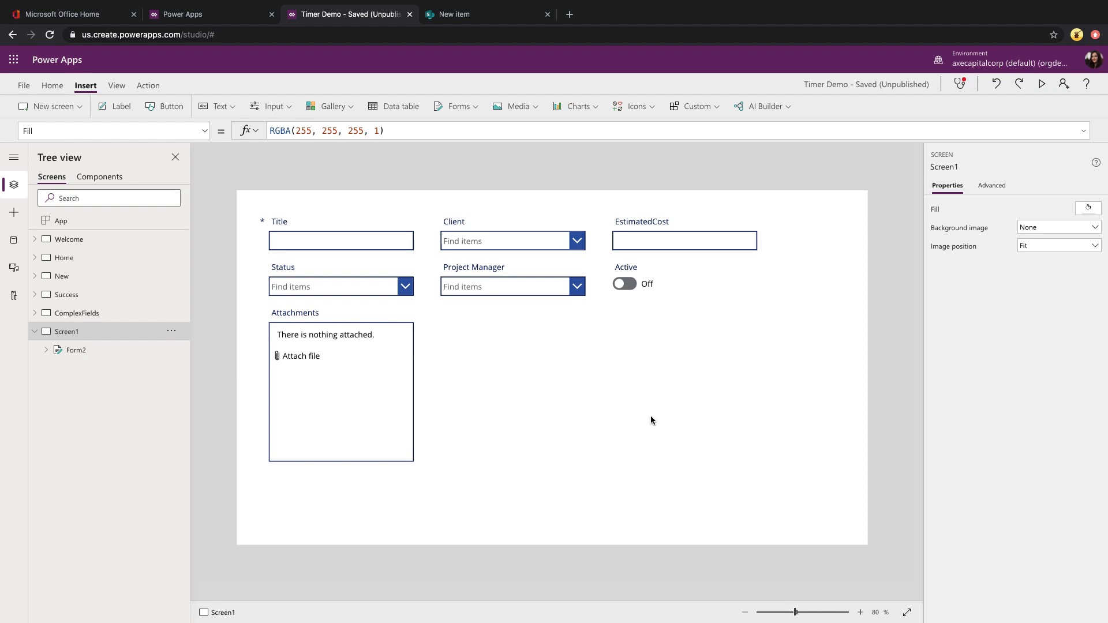
pyautogui.click(75, 350)
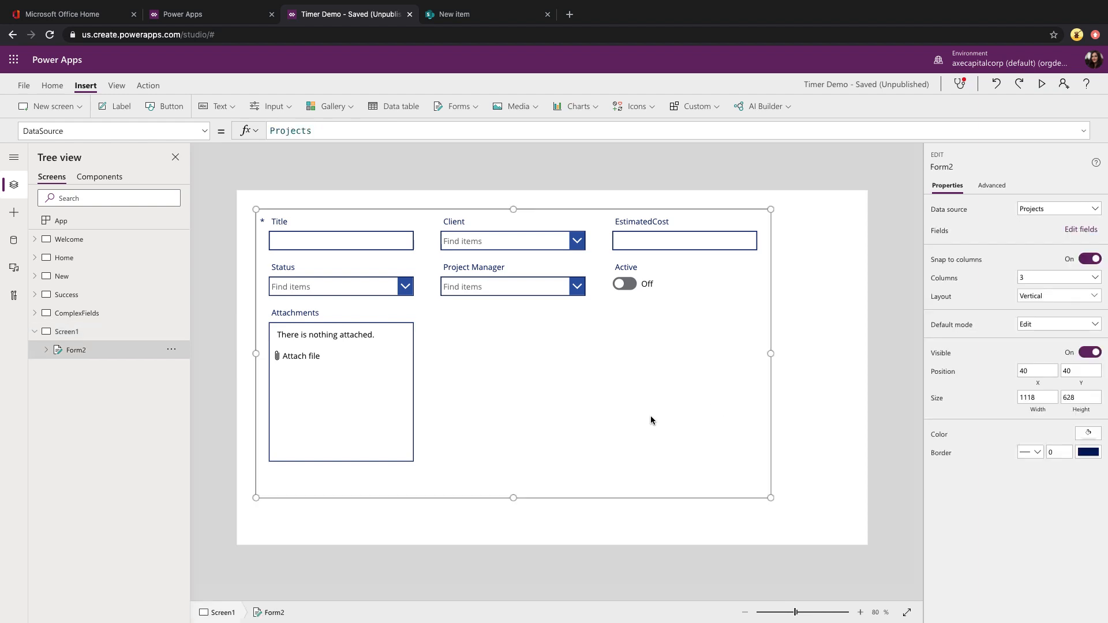
pyautogui.moveTo(74, 312)
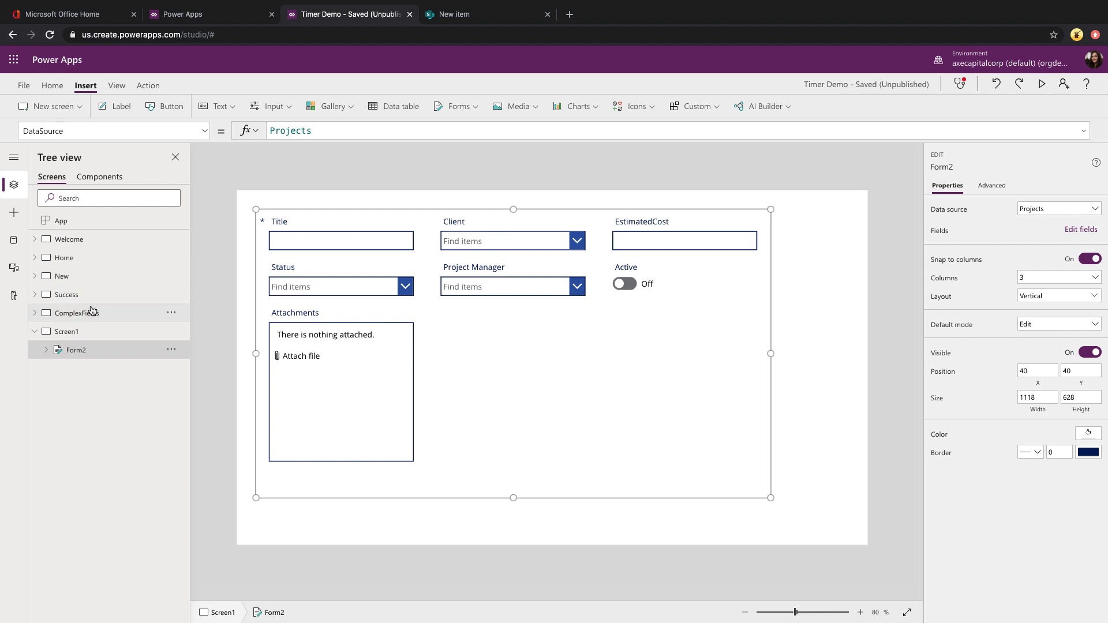
# Open the ComplexFields screen and browse the Insert input controls
pyautogui.click(76, 312)
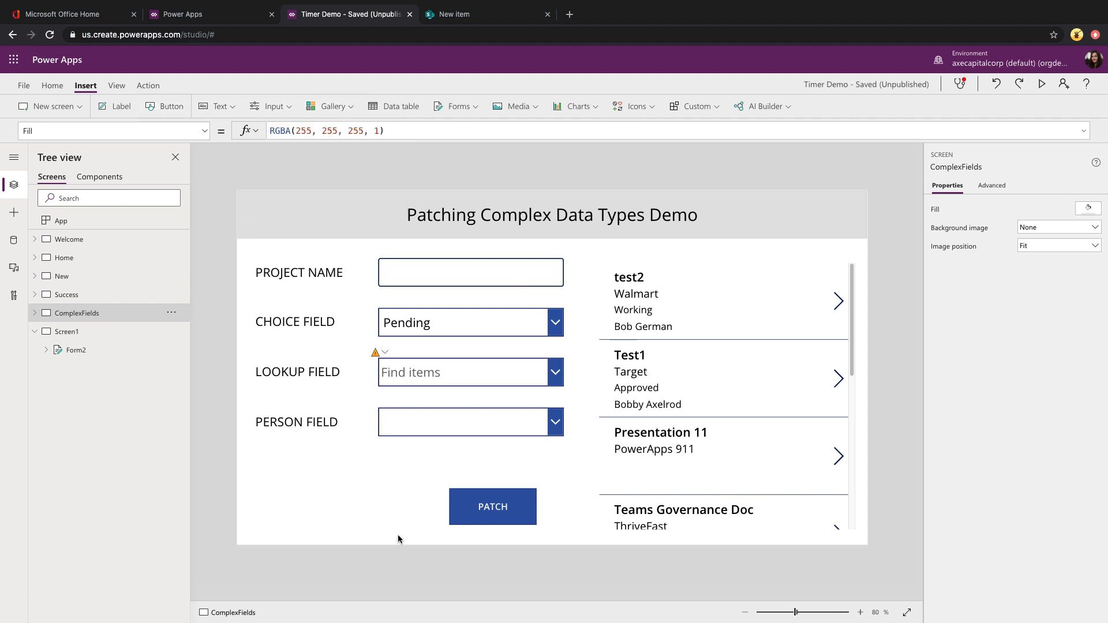
pyautogui.moveTo(408, 535)
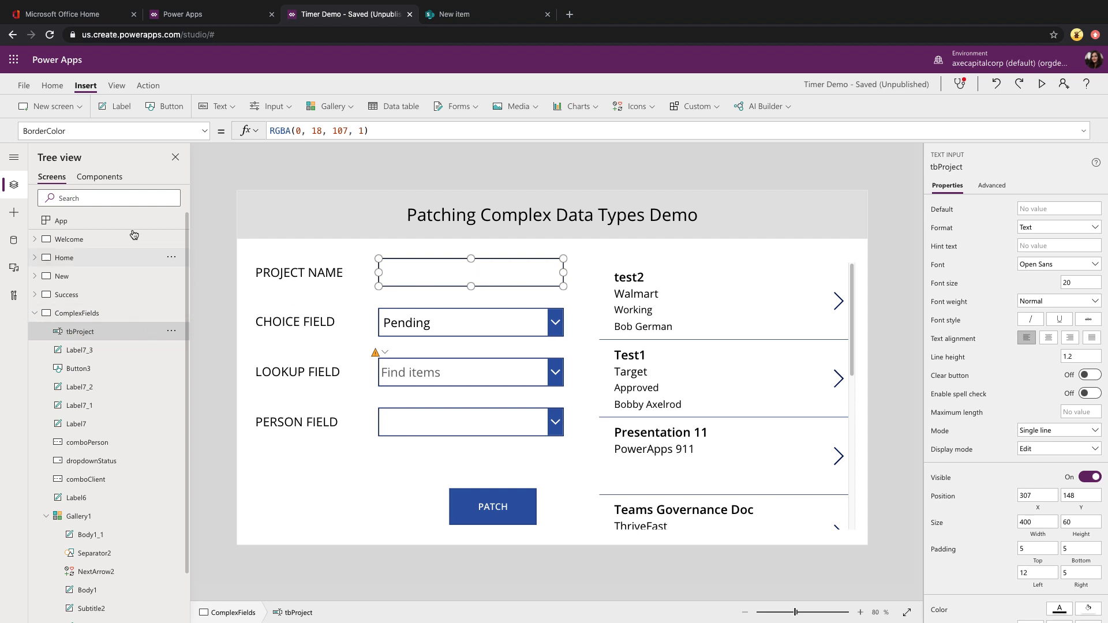
pyautogui.click(270, 107)
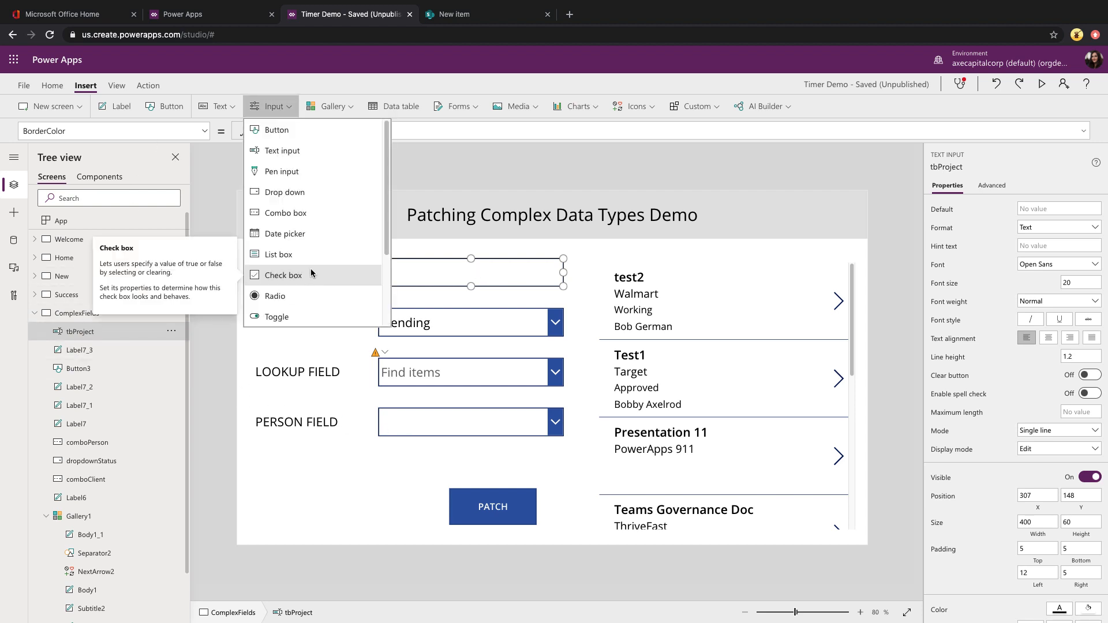
pyautogui.moveTo(327, 196)
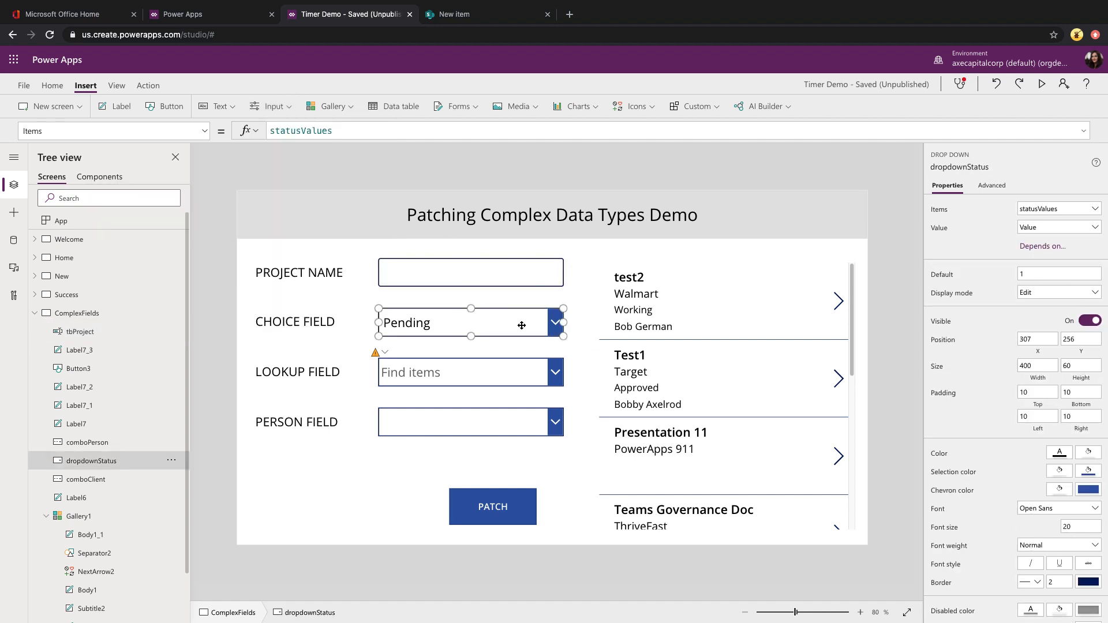
pyautogui.moveTo(175, 438)
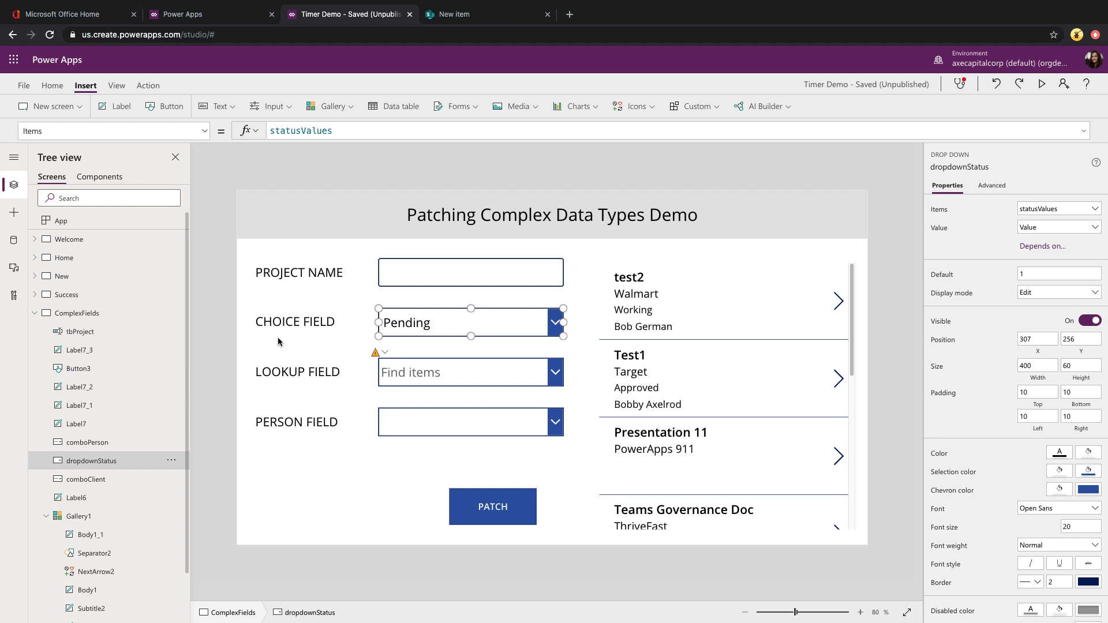
pyautogui.moveTo(94, 224)
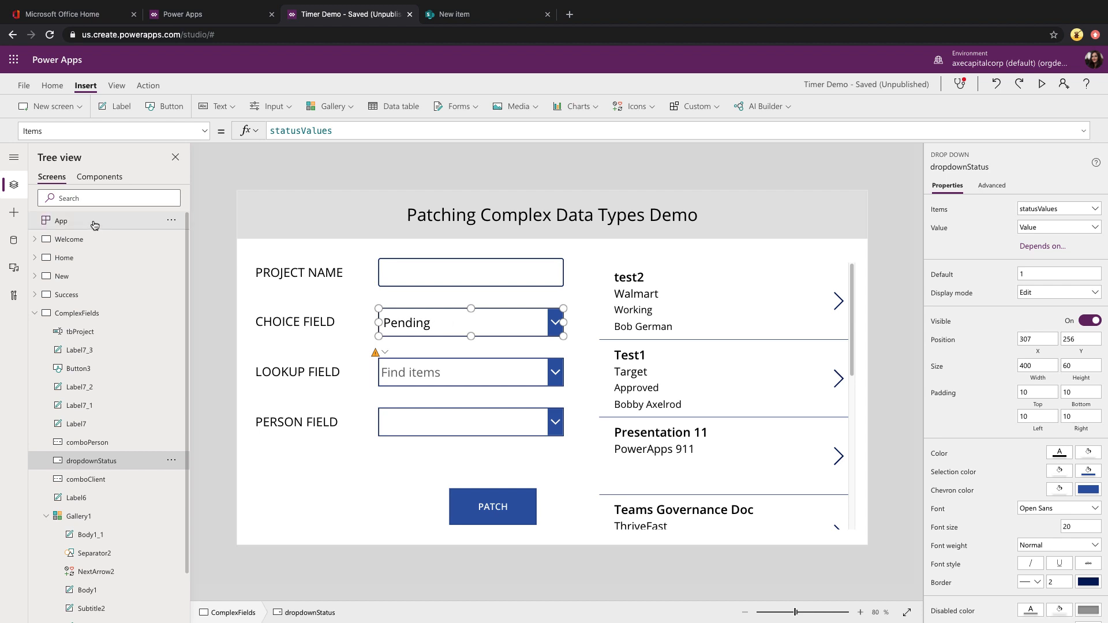
# View the App OnStart formula collecting statusValues, then switch to SharePoint's Projects list
pyautogui.click(62, 220)
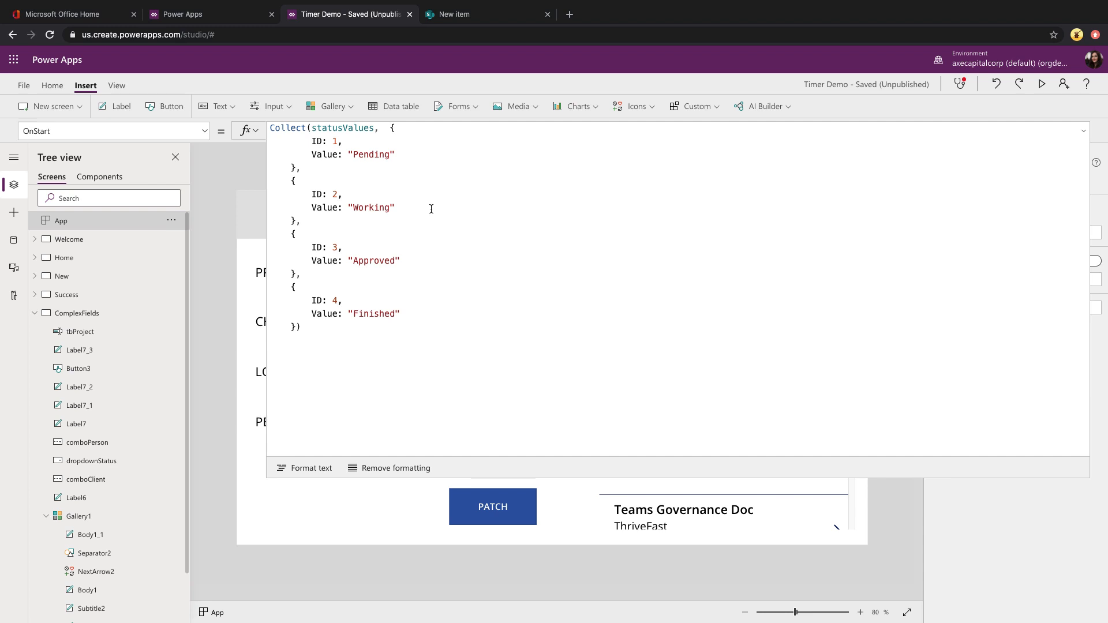
pyautogui.click(459, 14)
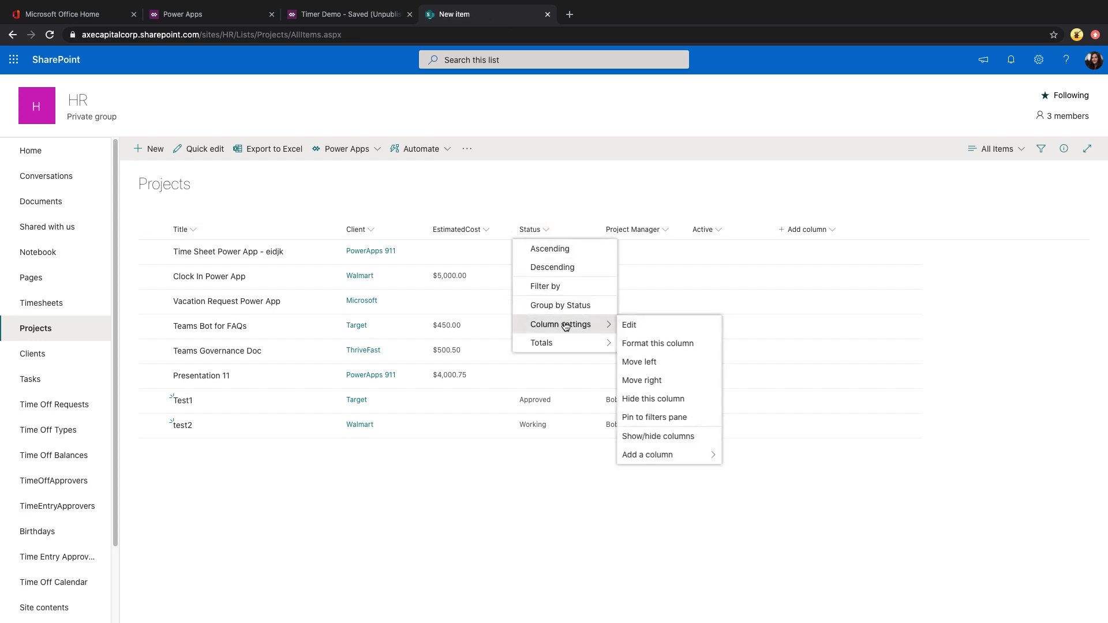
# Open the Status column settings to compare its four choices, then return to OnStart
pyautogui.click(628, 324)
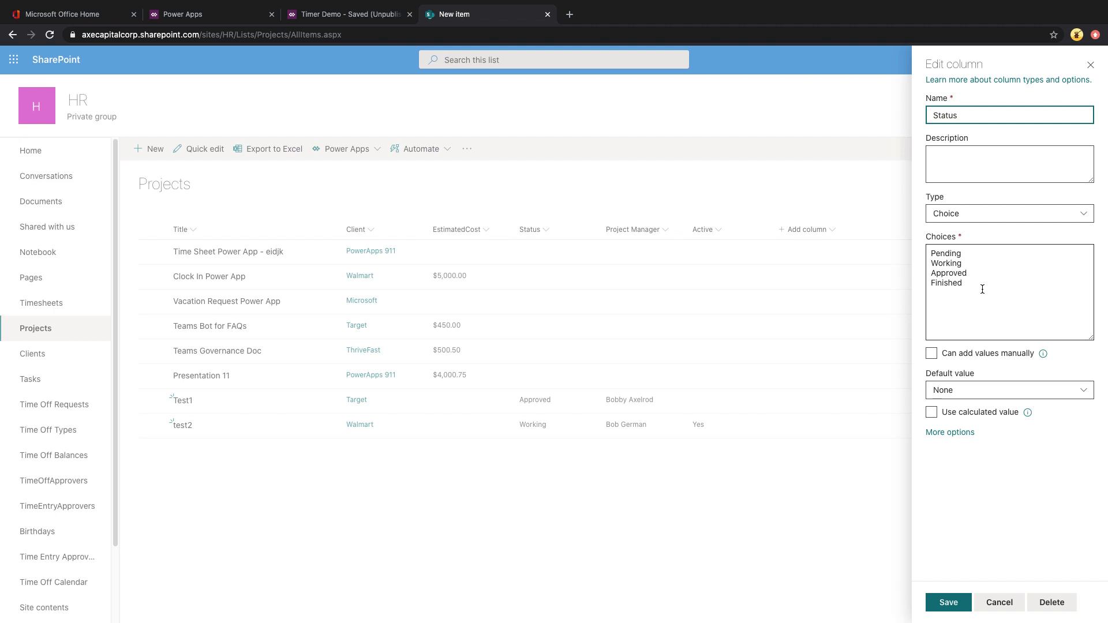
pyautogui.click(347, 14)
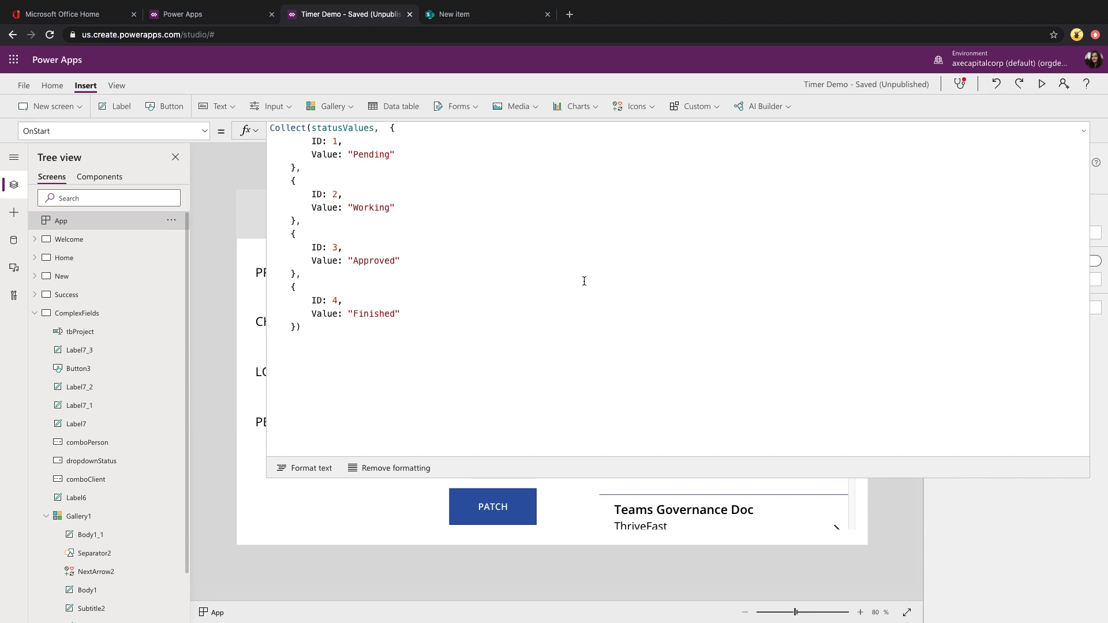
# Recheck the SharePoint Status choices, then select dropdownStatus showing Items = statusValues
pyautogui.click(463, 14)
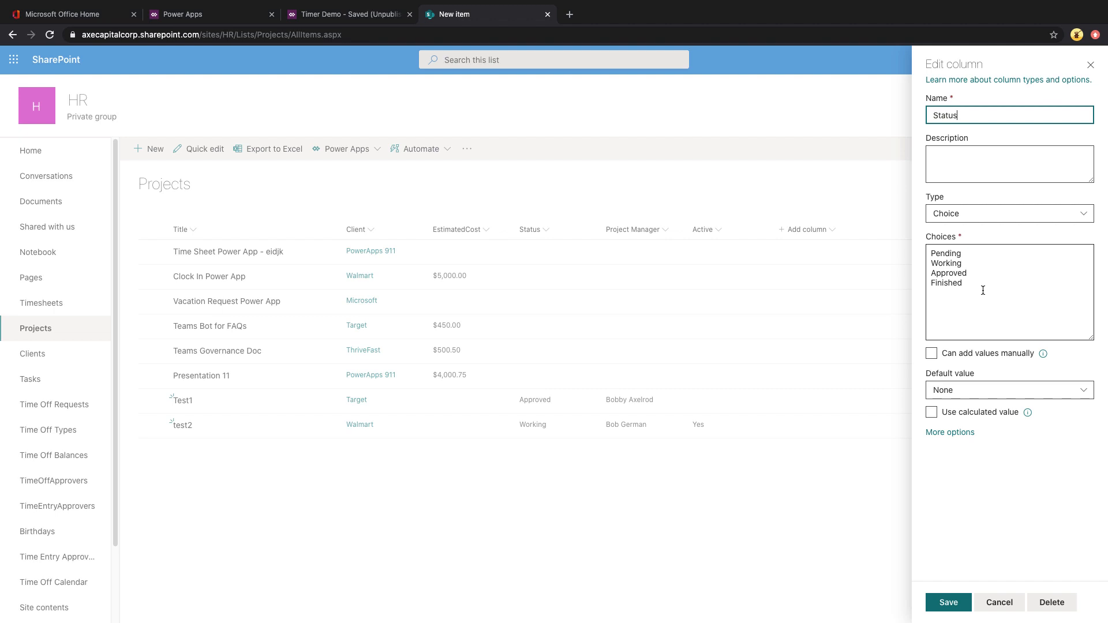
pyautogui.click(346, 14)
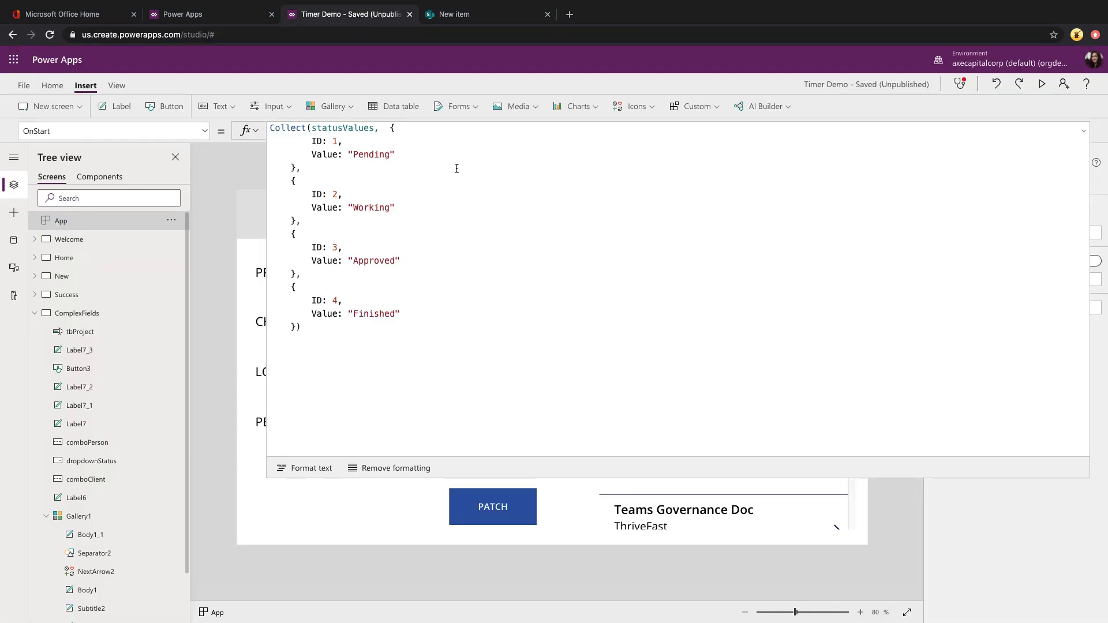
pyautogui.moveTo(452, 165)
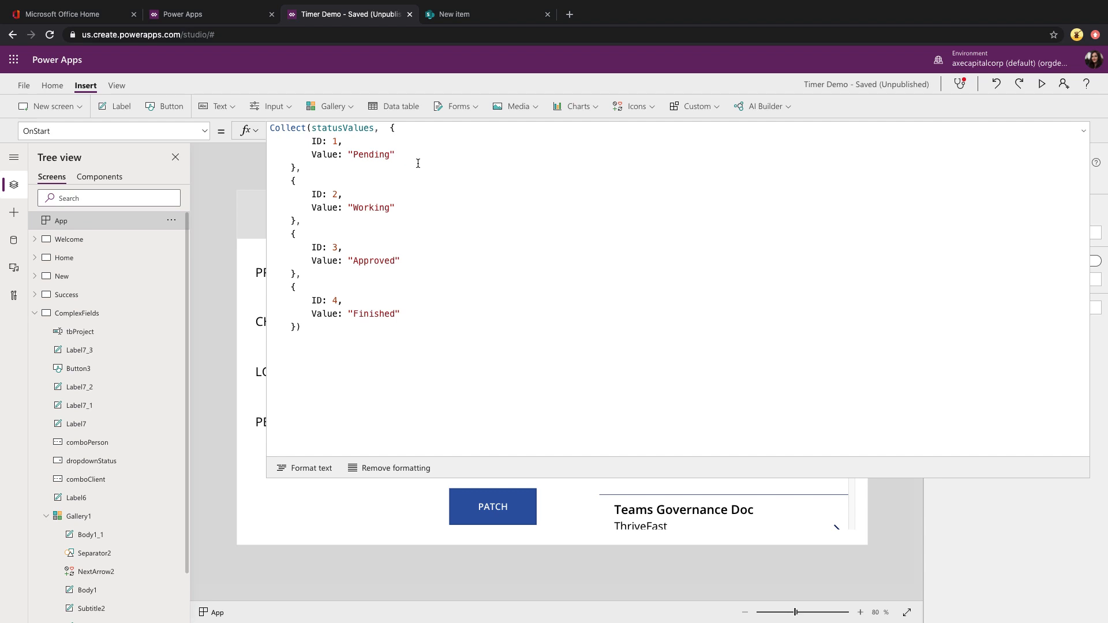
pyautogui.moveTo(427, 254)
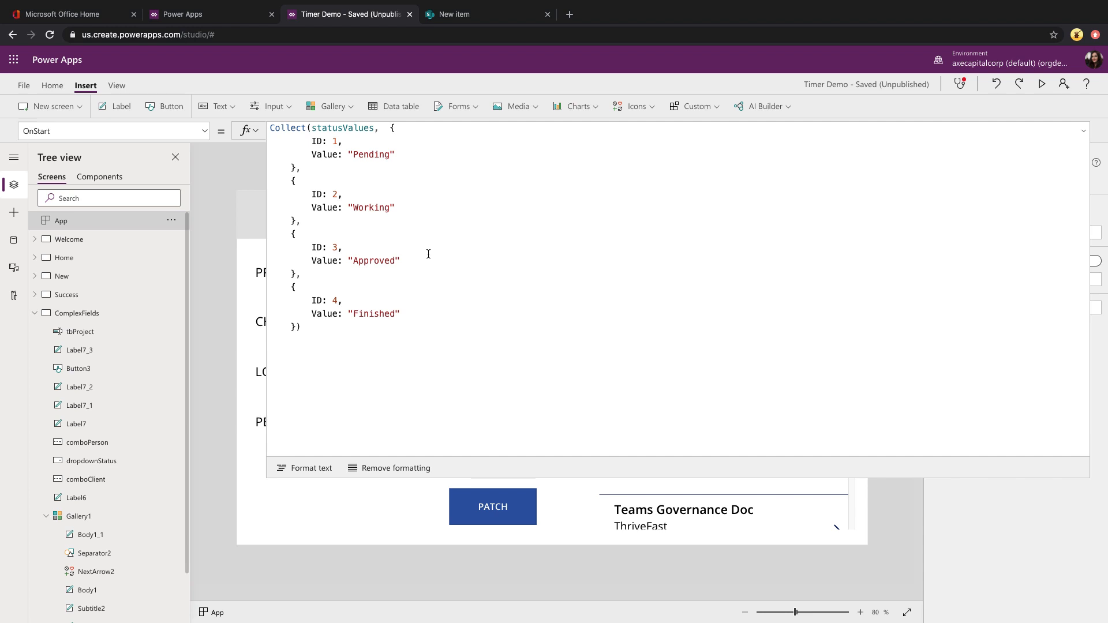
pyautogui.moveTo(918, 158)
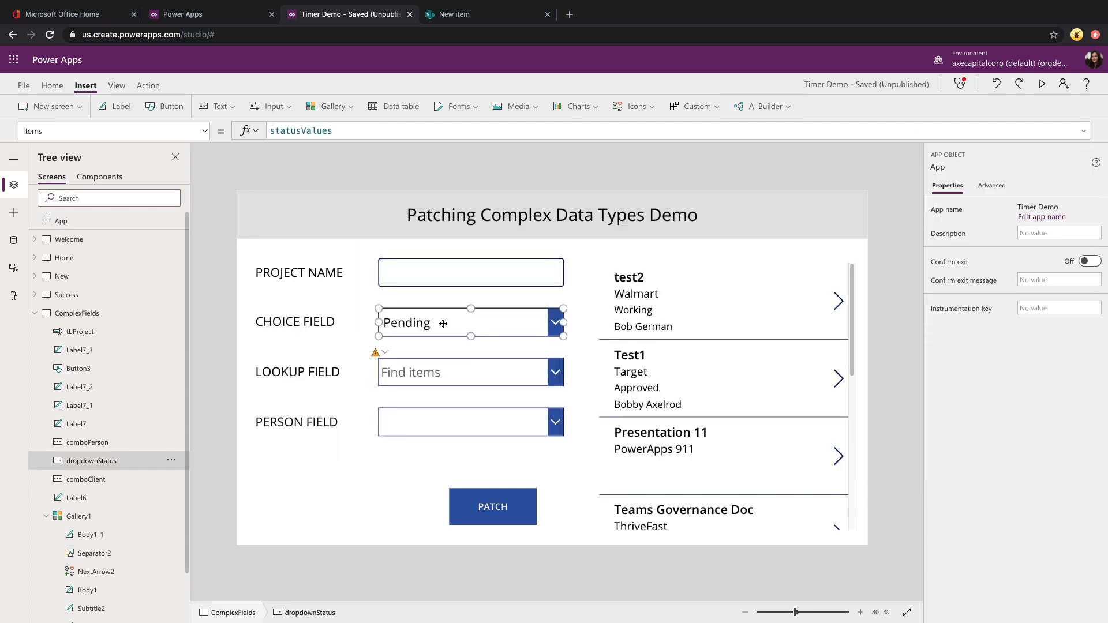
pyautogui.click(470, 322)
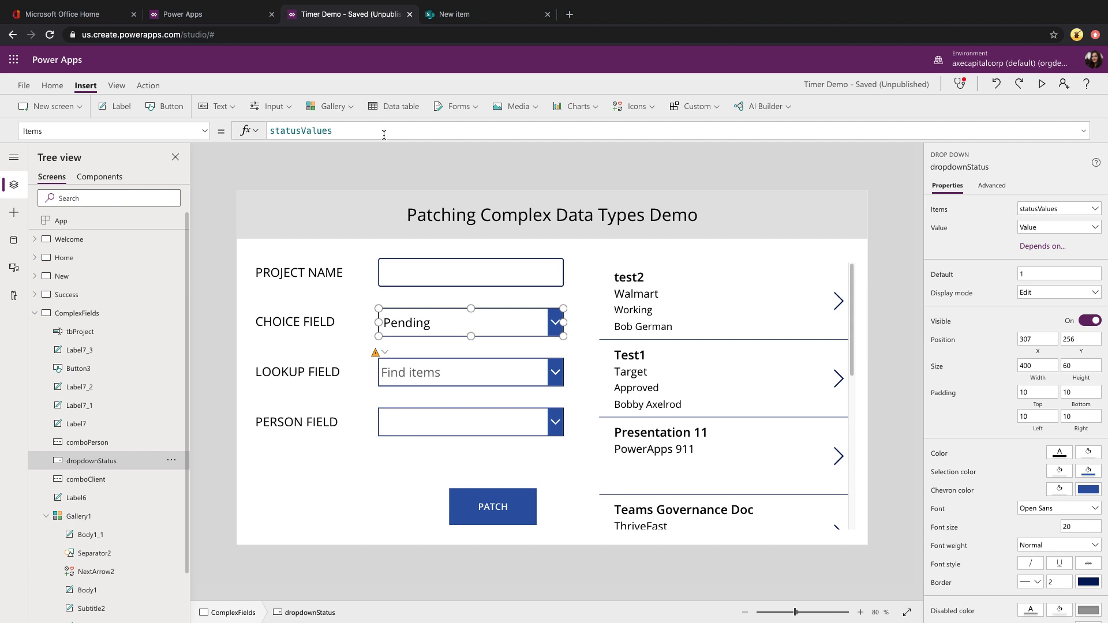
pyautogui.moveTo(534, 404)
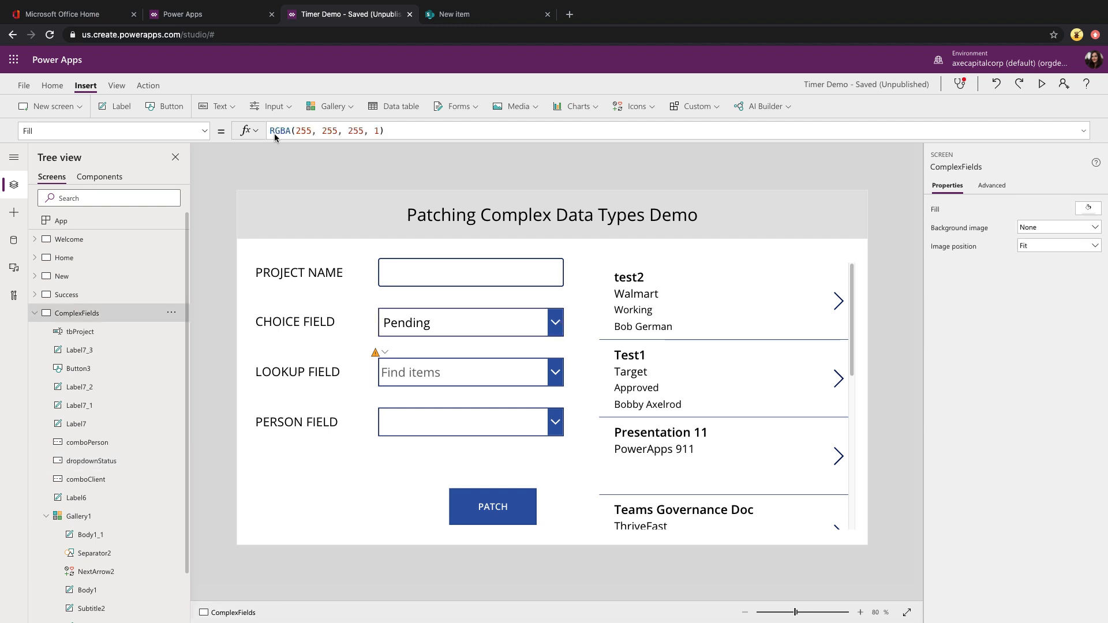
# Select comboClient, preview the app and type 'thr' to filter the lookup to ThriveFast
pyautogui.click(271, 106)
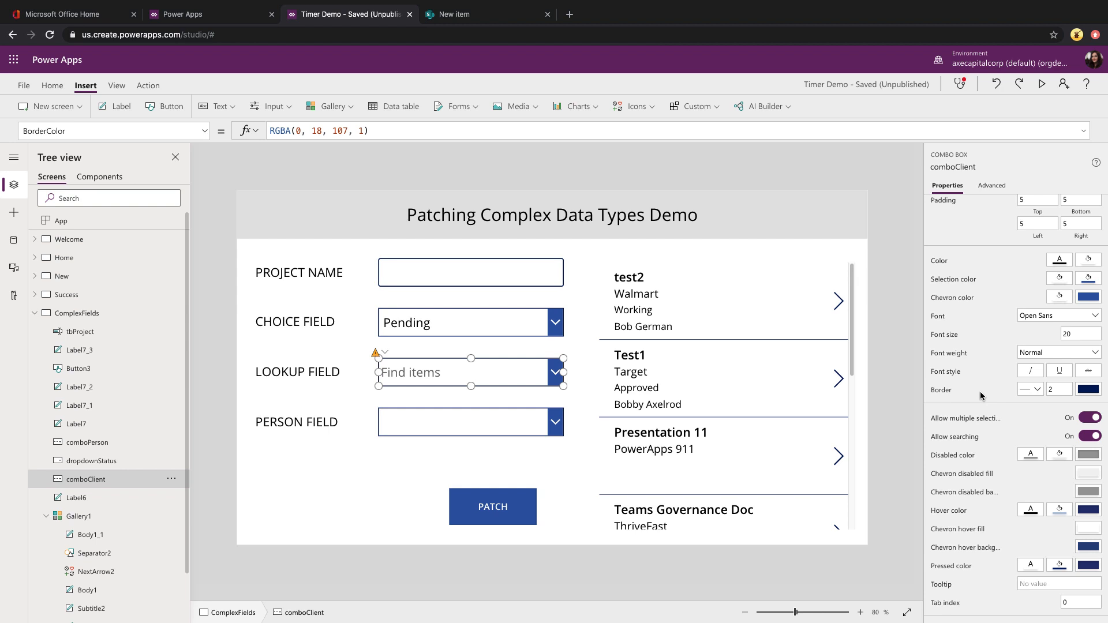
pyautogui.moveTo(1042, 85)
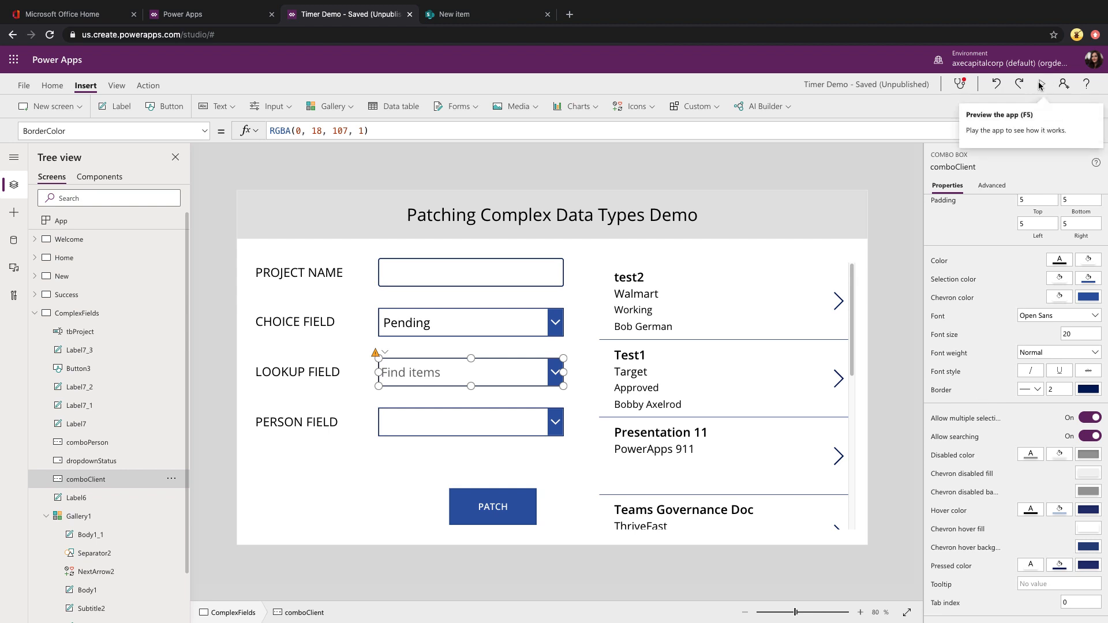
pyautogui.click(1039, 83)
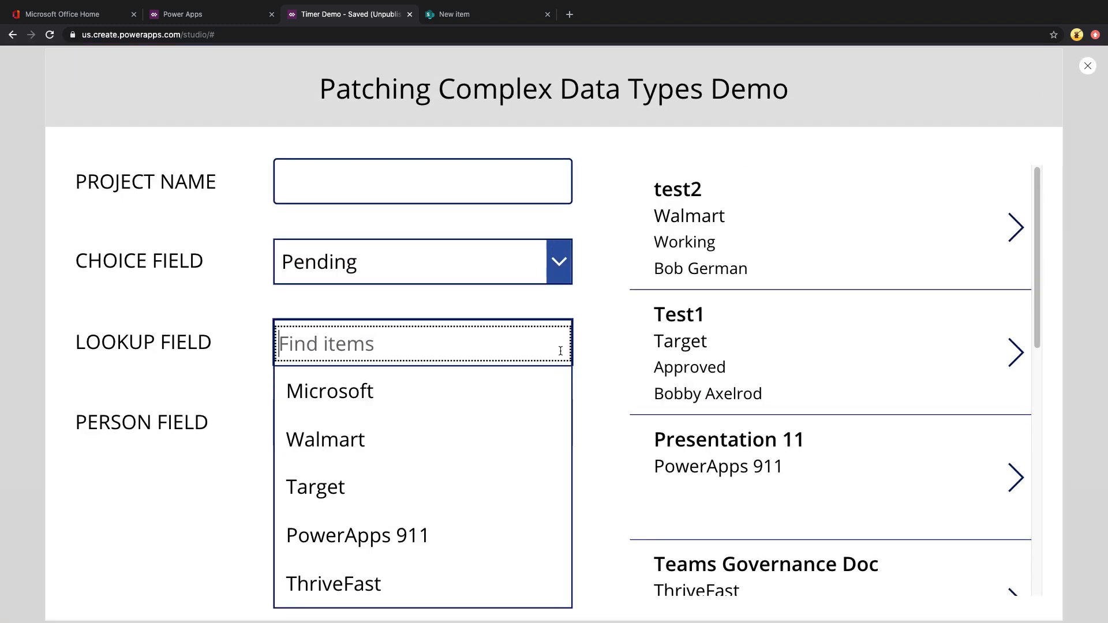
pyautogui.write('thr')
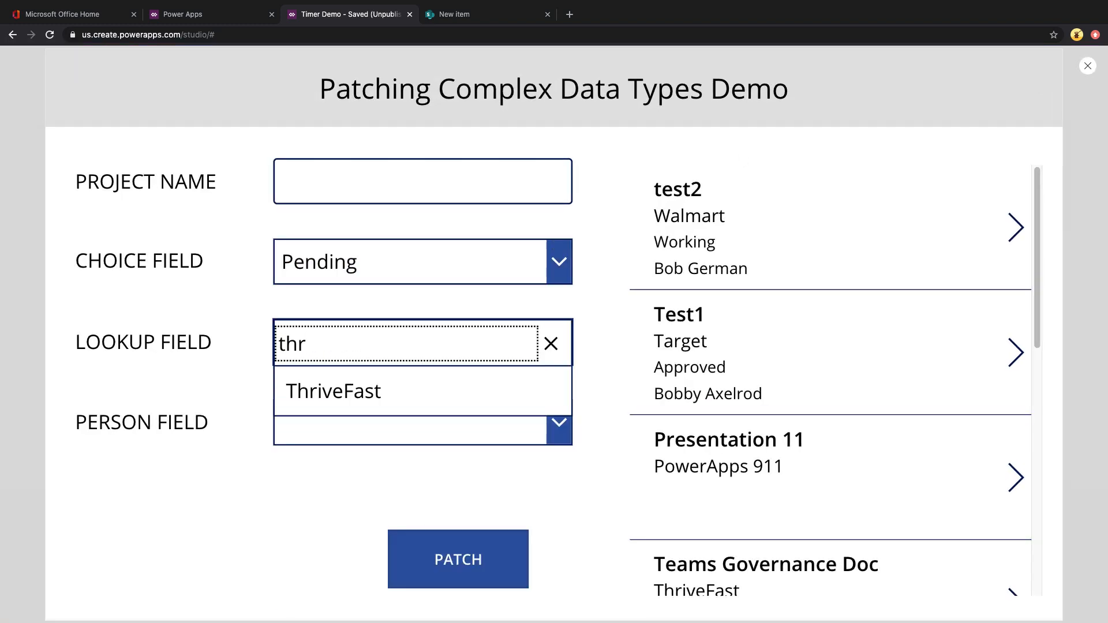
pyautogui.moveTo(438, 391)
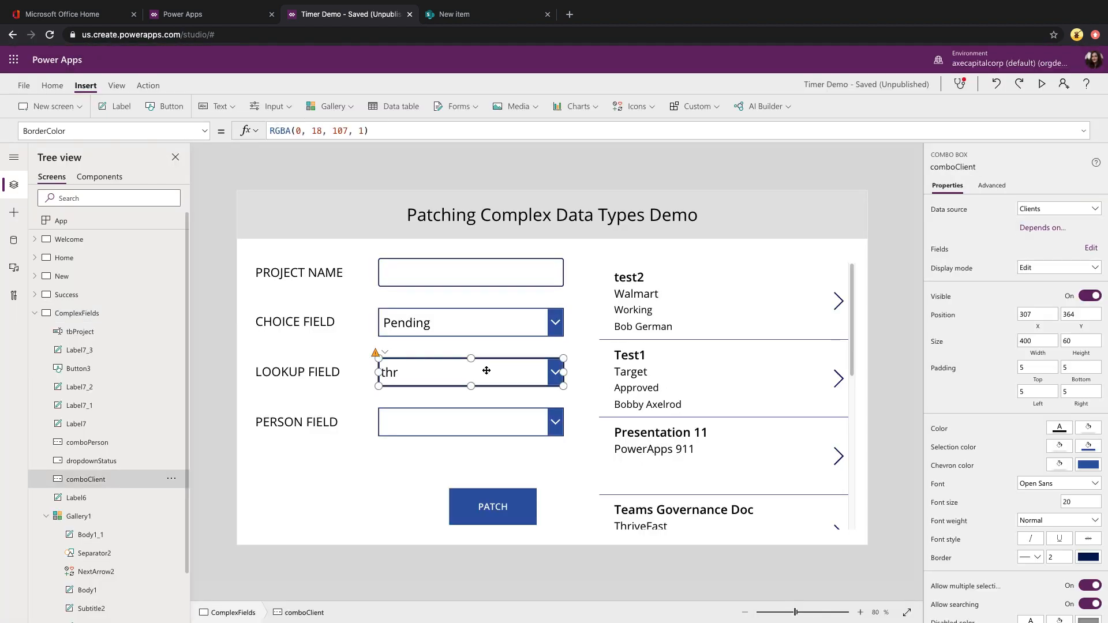
# Set comboClient's Items to Clients and review the app's data sources
pyautogui.click(114, 131)
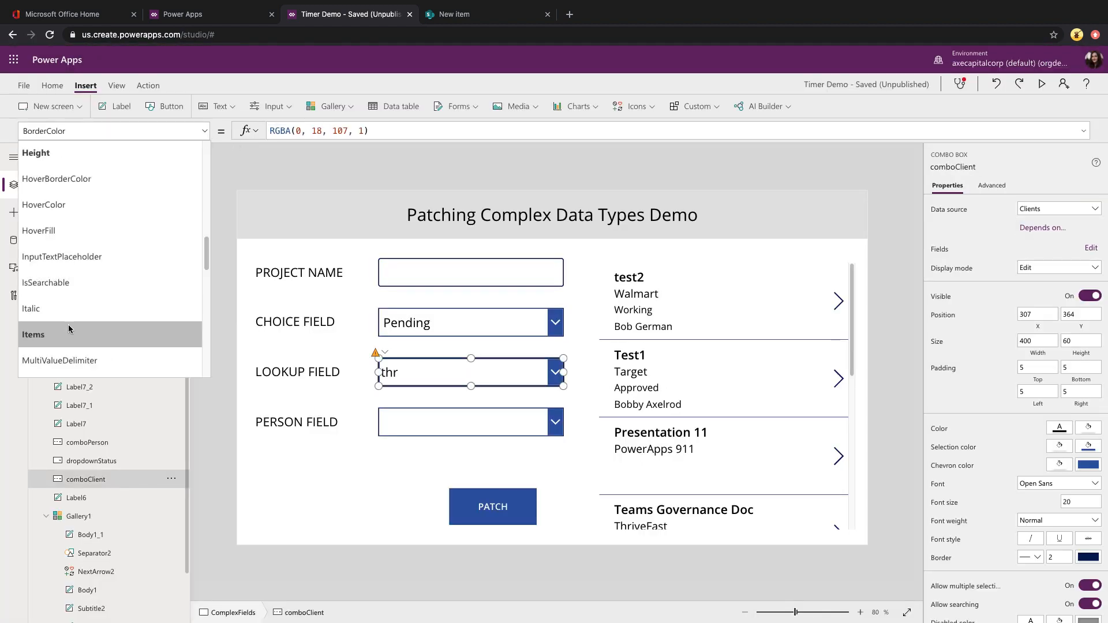
pyautogui.click(33, 335)
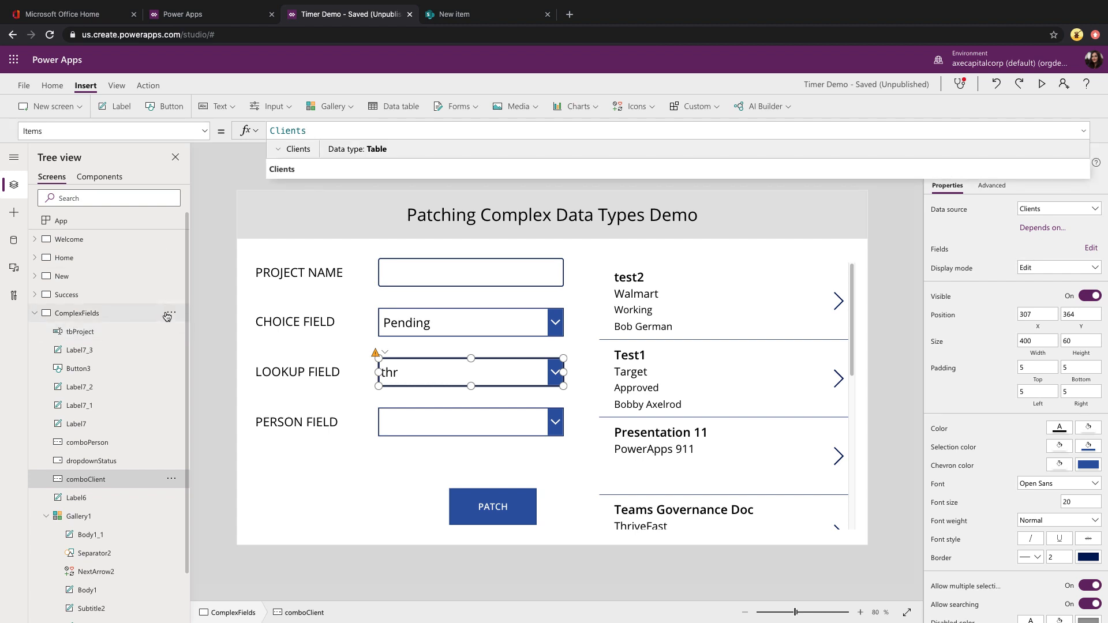
pyautogui.moveTo(14, 242)
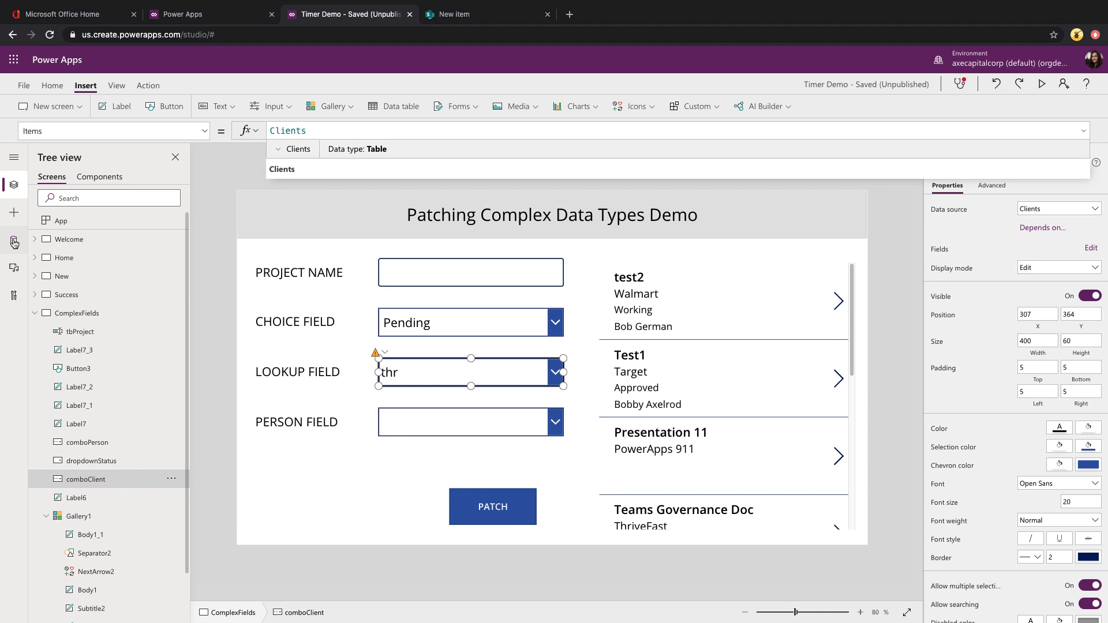
pyautogui.click(13, 240)
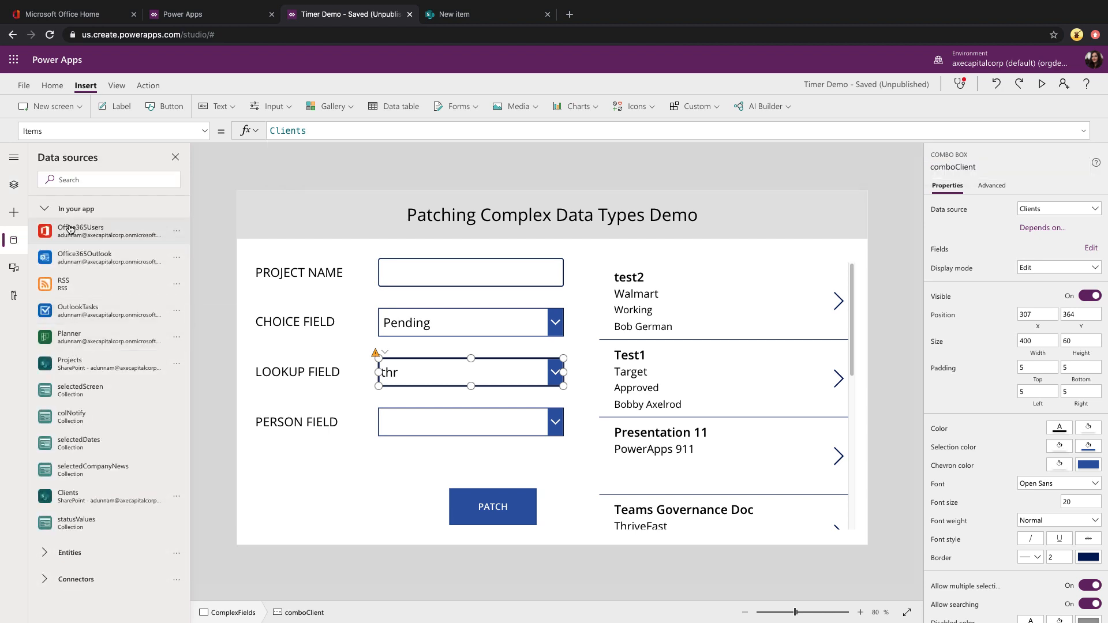
pyautogui.moveTo(101, 497)
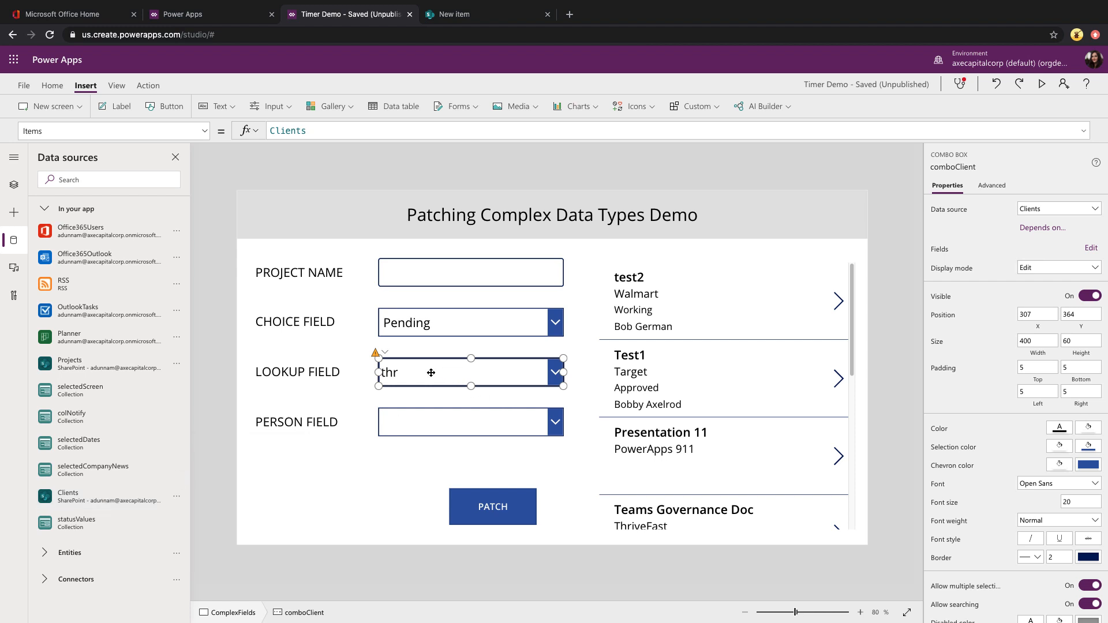
pyautogui.moveTo(416, 370)
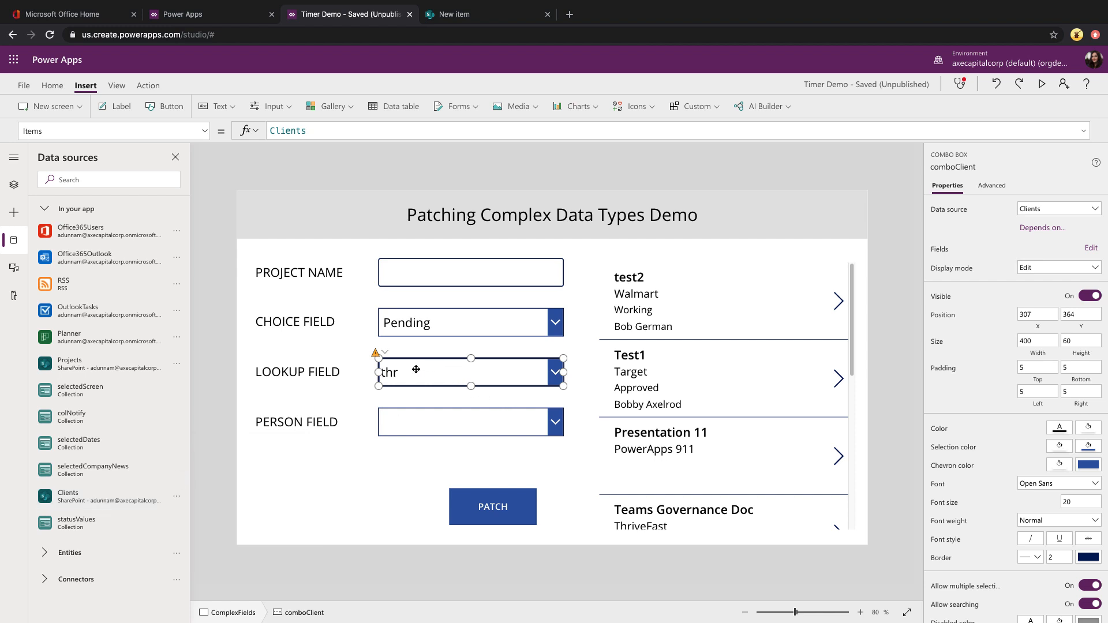
pyautogui.click(13, 185)
pyautogui.write('Office365Users.SearchUser()')
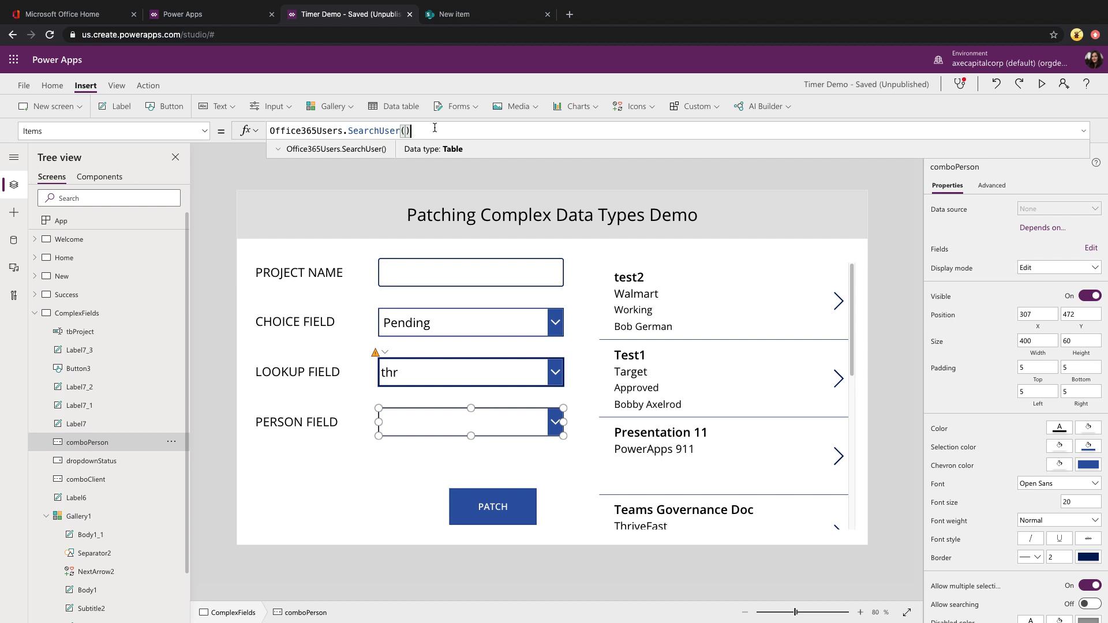
# Reopen the Data sources pane to view Office365Users, Projects and Clients
pyautogui.click(12, 240)
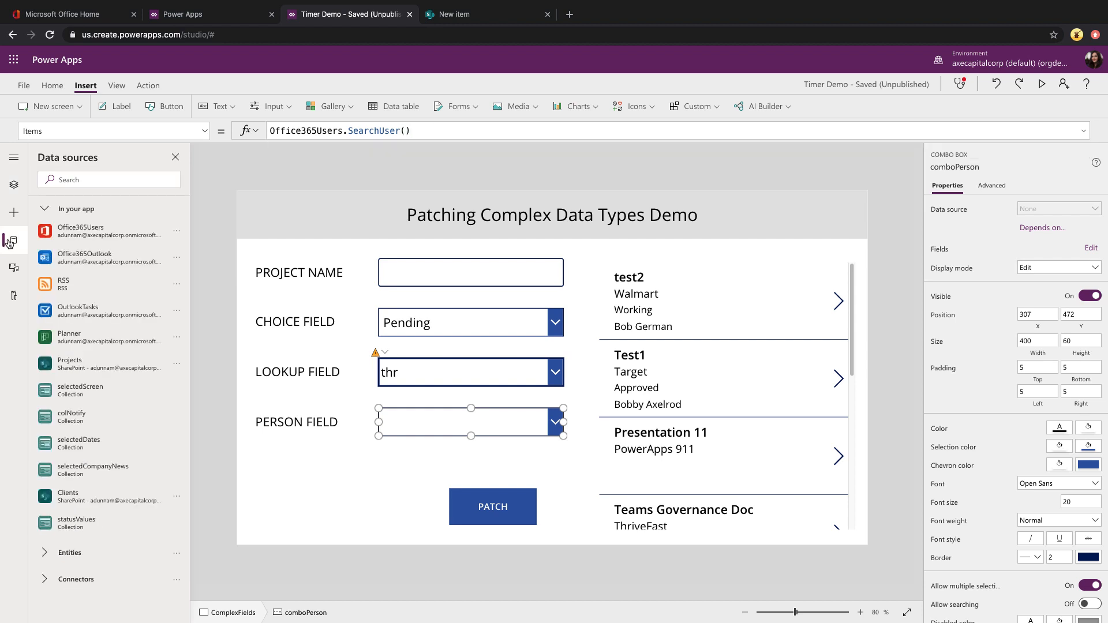
pyautogui.moveTo(107, 233)
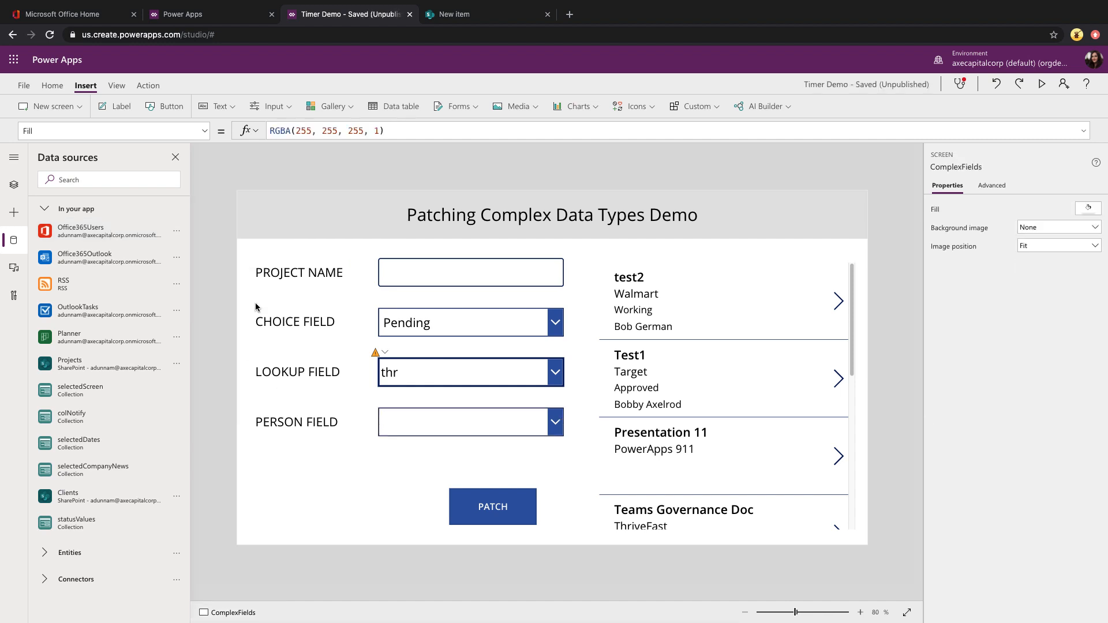
pyautogui.moveTo(447, 475)
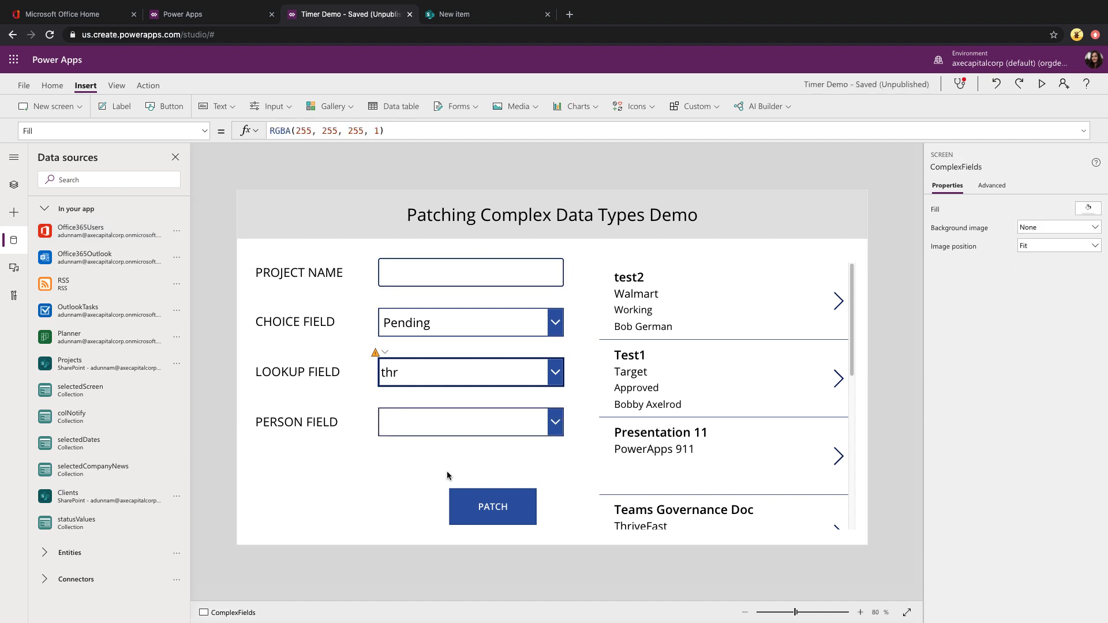
pyautogui.moveTo(472, 519)
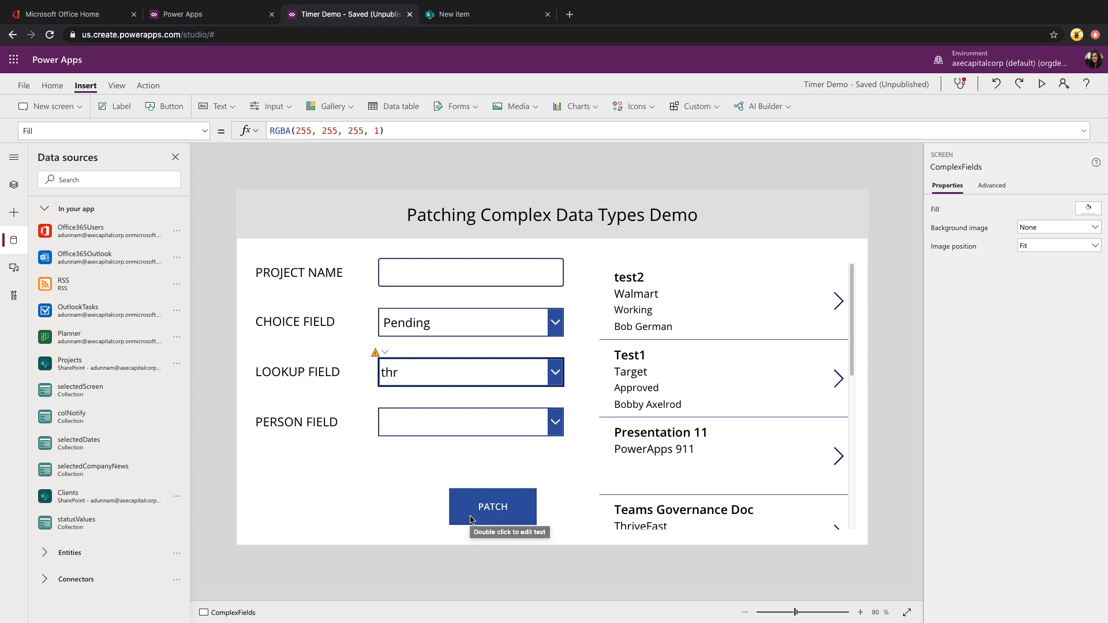
# Select the PATCH button to show its Patch formula for Title, Status, Client and Project Manager
pyautogui.click(492, 506)
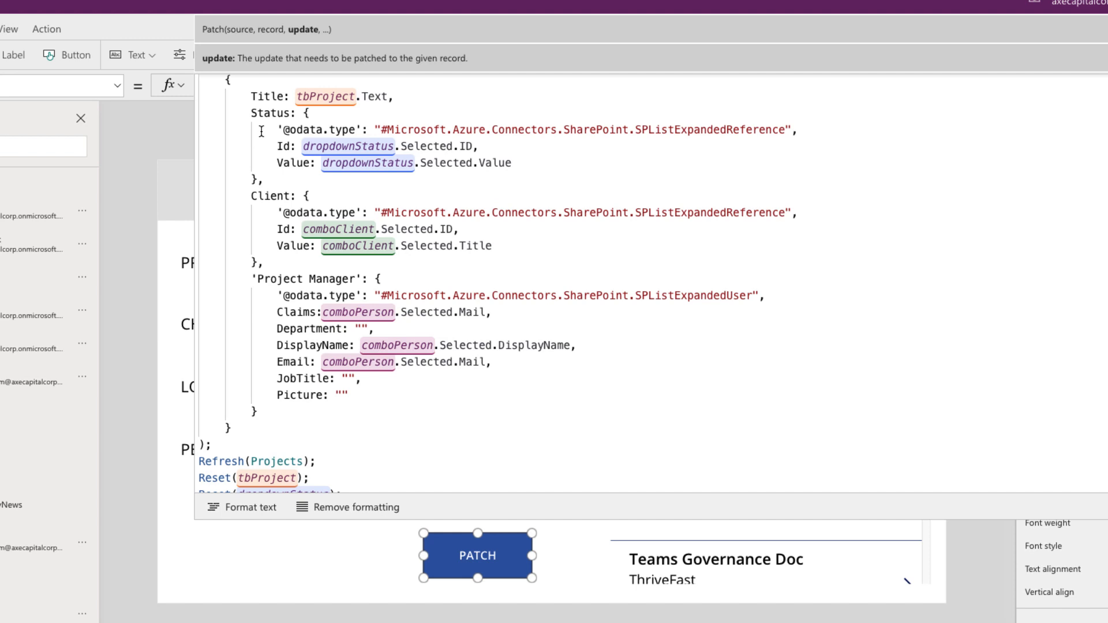
pyautogui.moveTo(283, 114)
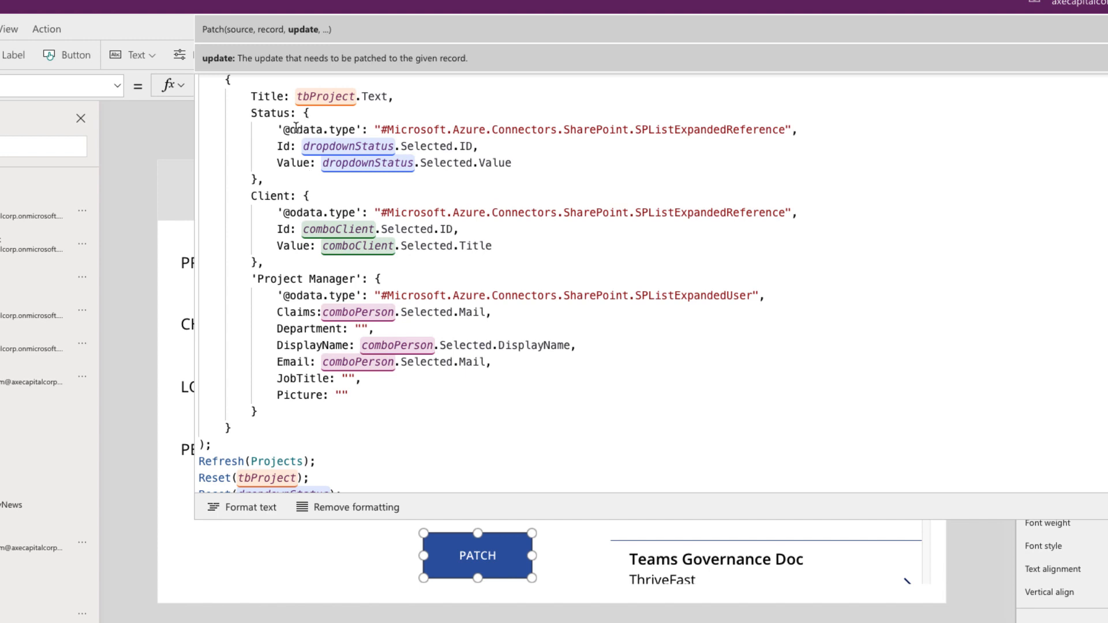
pyautogui.moveTo(873, 131)
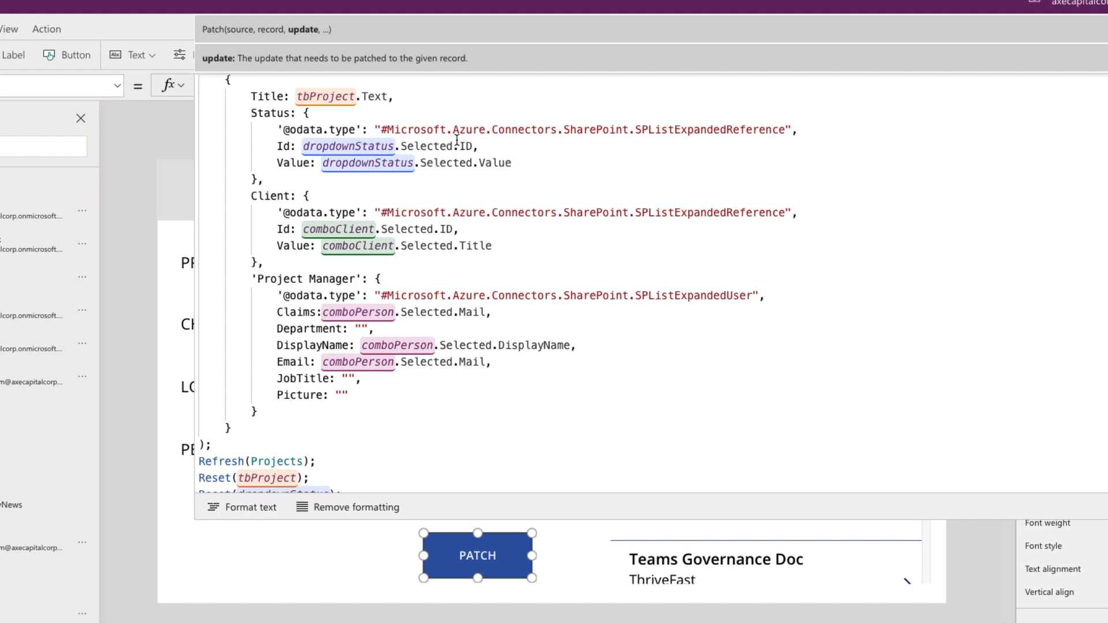
pyautogui.moveTo(810, 141)
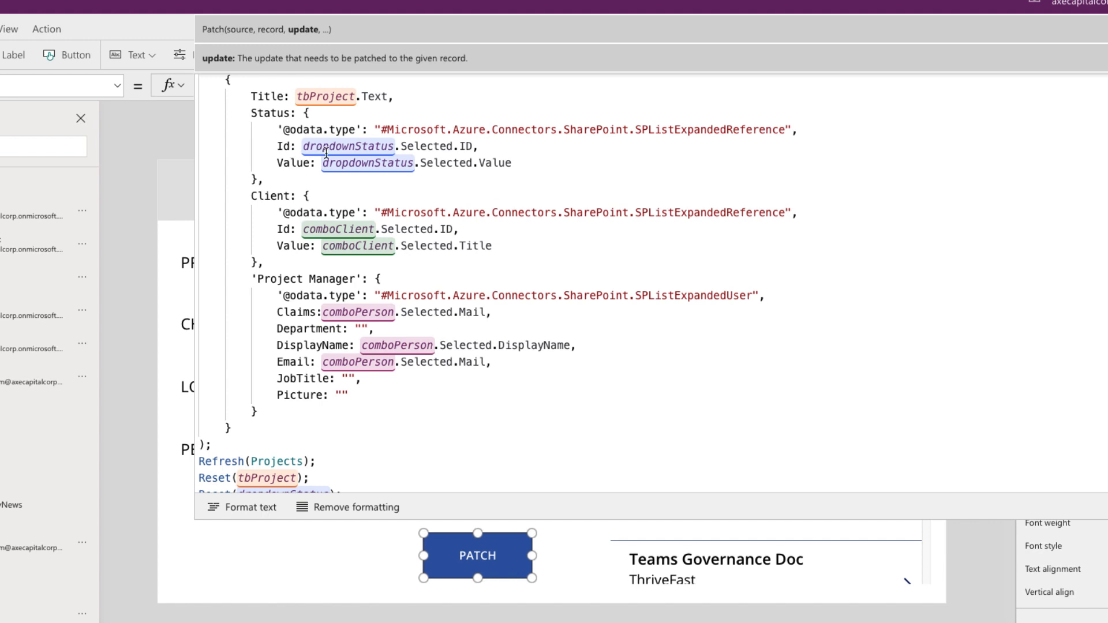
pyautogui.moveTo(425, 157)
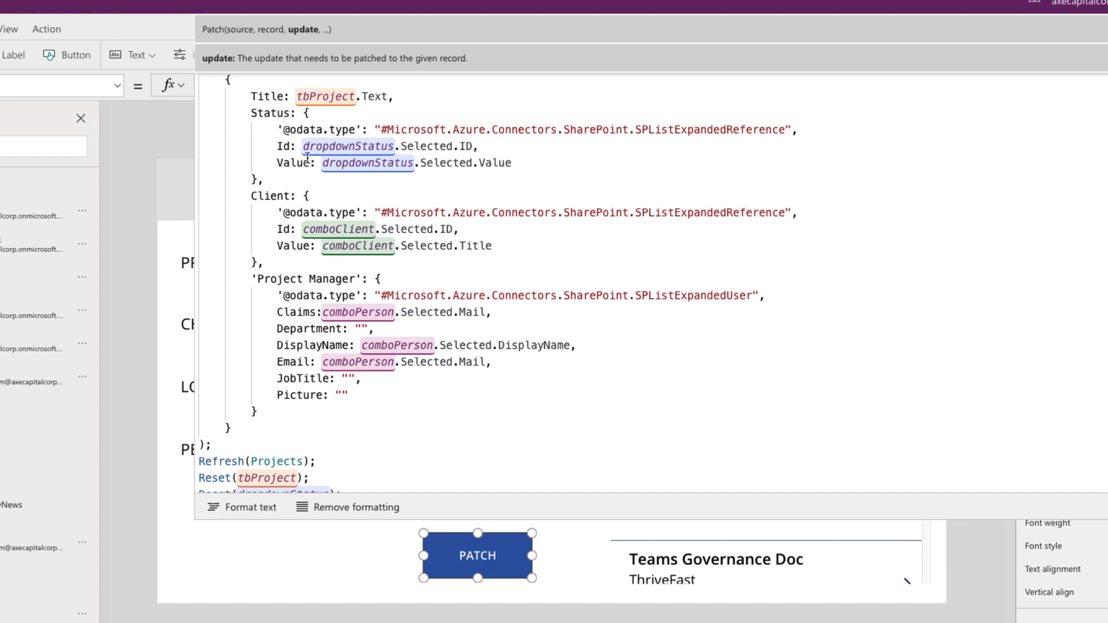
pyautogui.moveTo(610, 208)
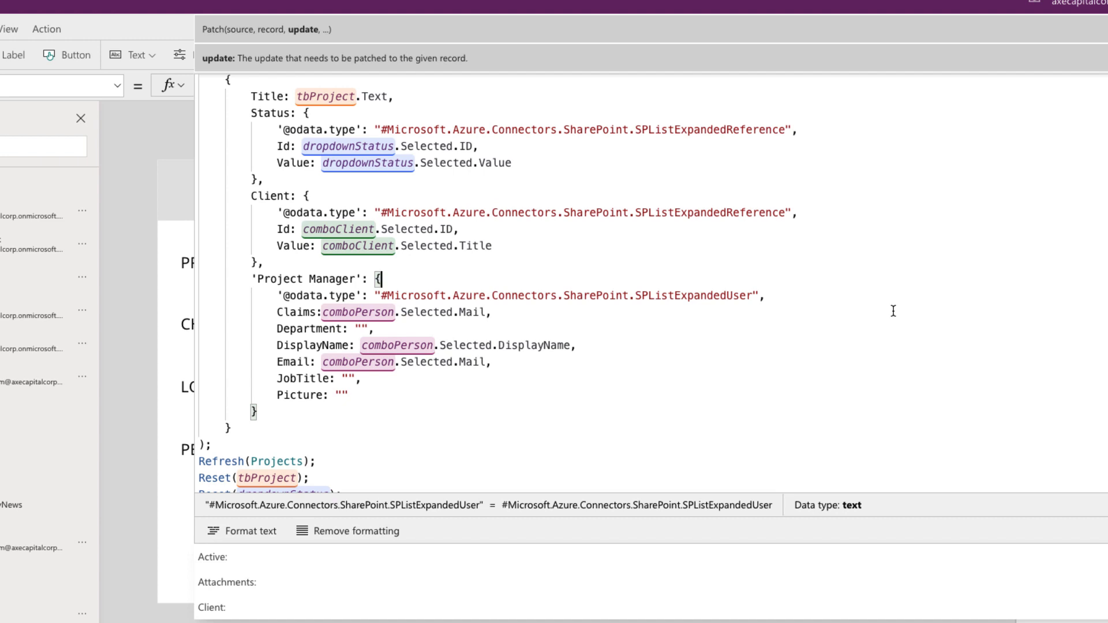
pyautogui.moveTo(362, 229)
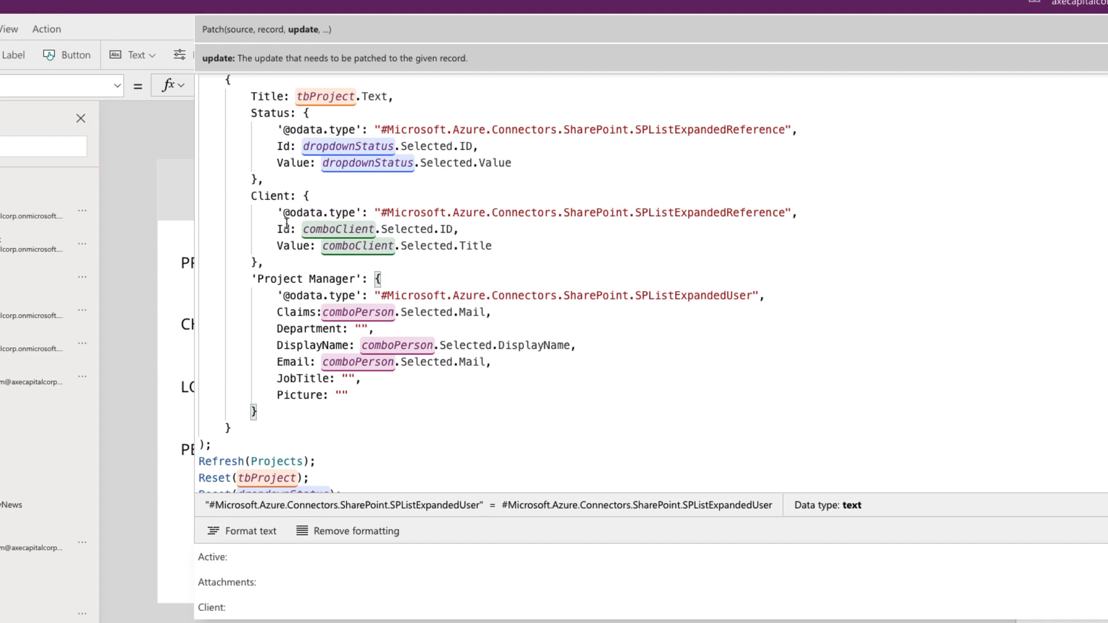
pyautogui.moveTo(299, 248)
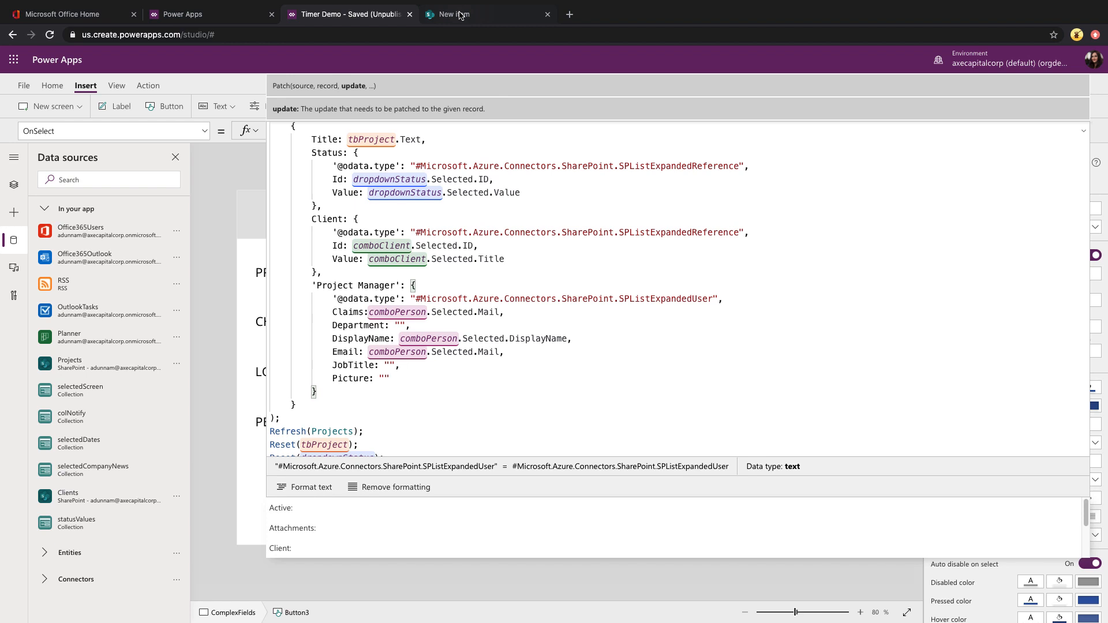
# In the SharePoint Projects list, open the Client lookup column's settings editor
pyautogui.click(452, 14)
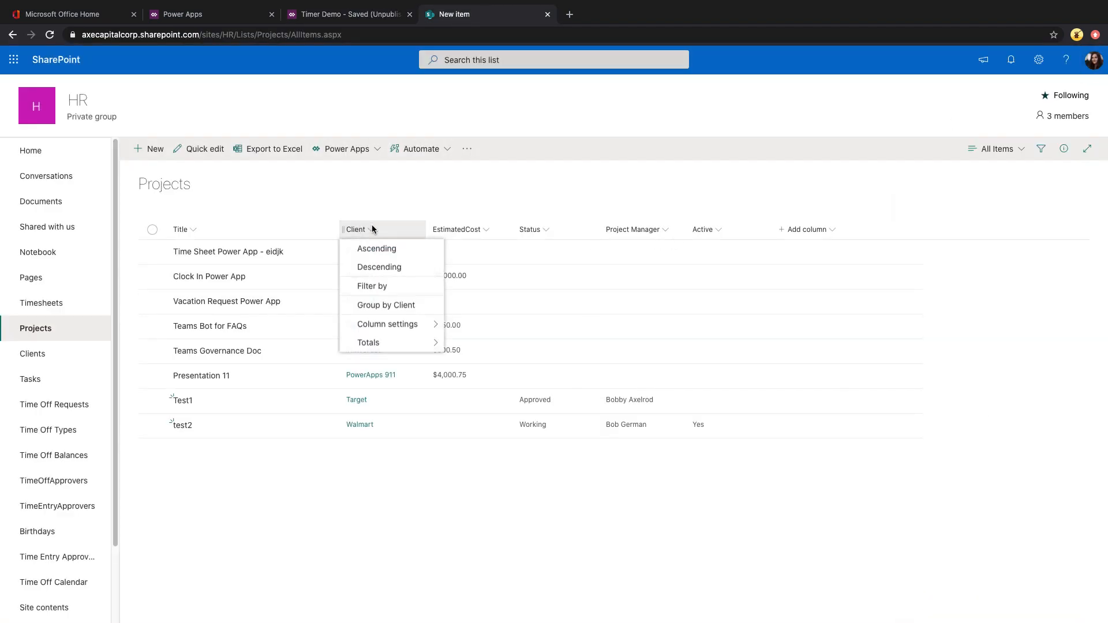
pyautogui.click(387, 323)
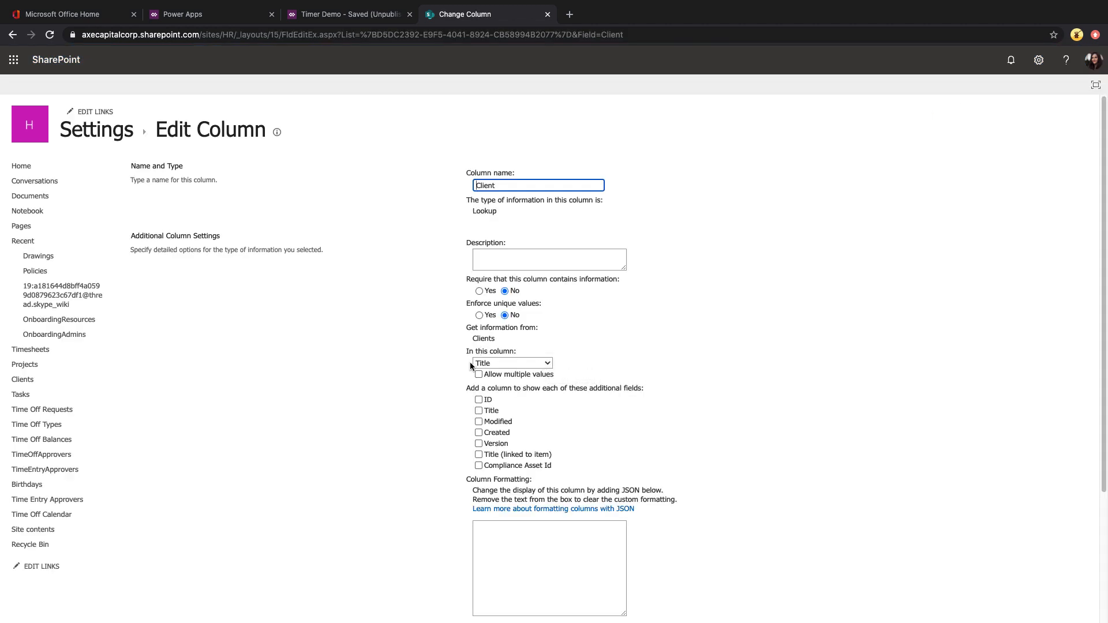
pyautogui.moveTo(511, 363)
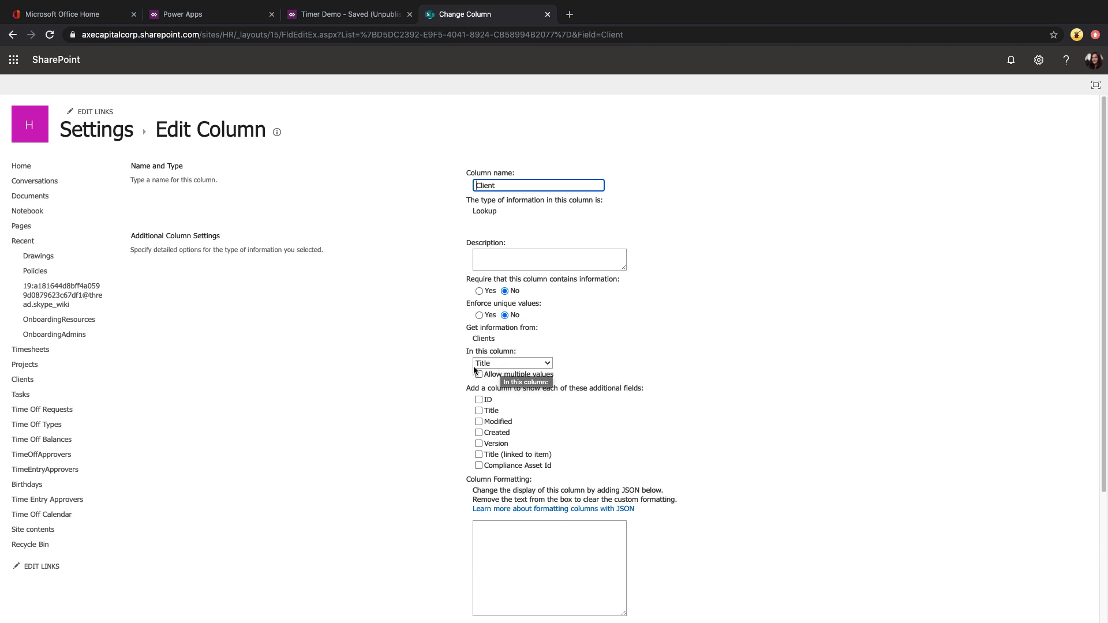
pyautogui.moveTo(343, 95)
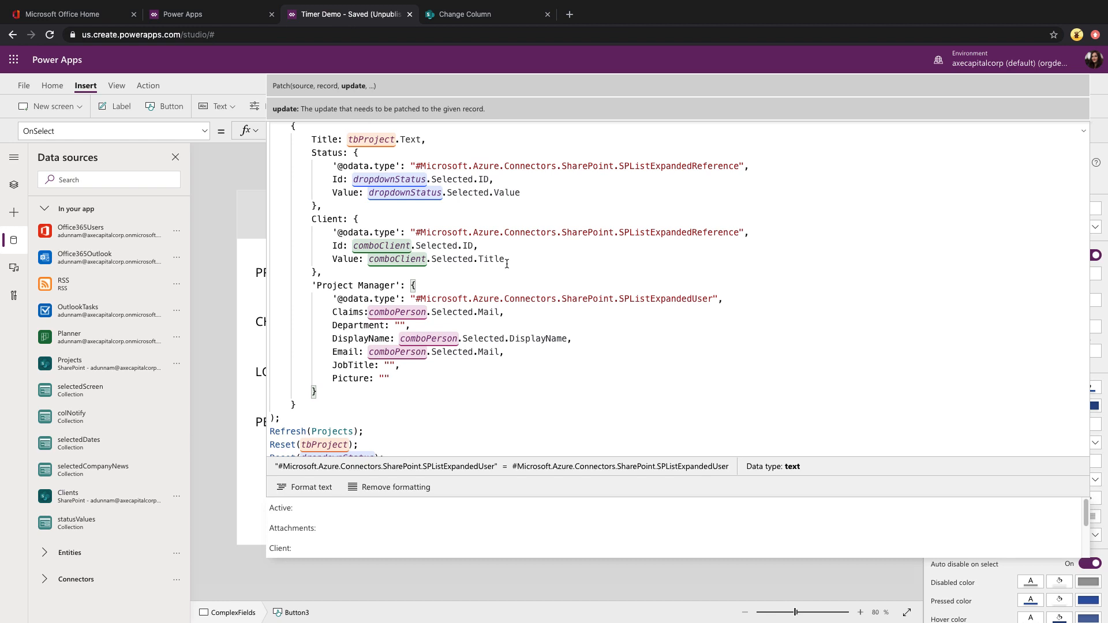
pyautogui.moveTo(455, 261)
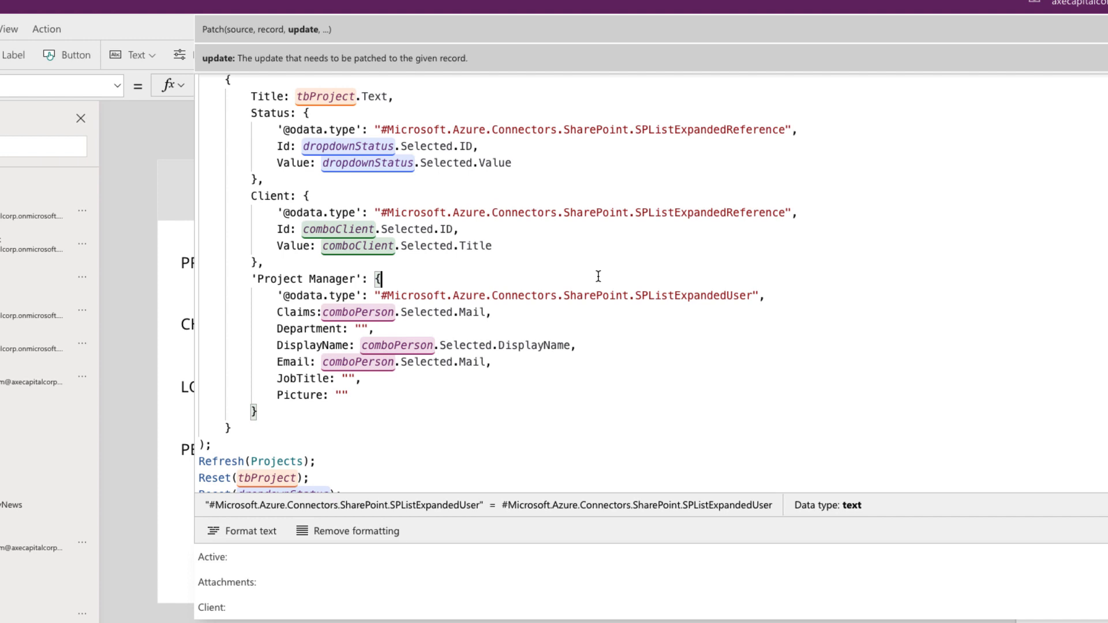
pyautogui.moveTo(496, 318)
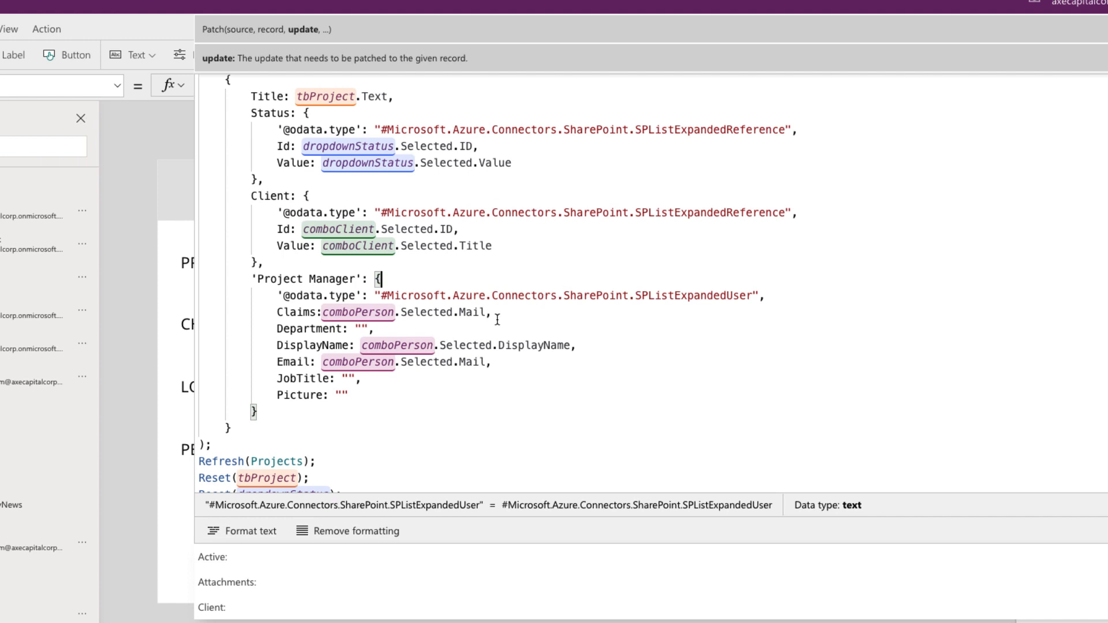
pyautogui.moveTo(533, 309)
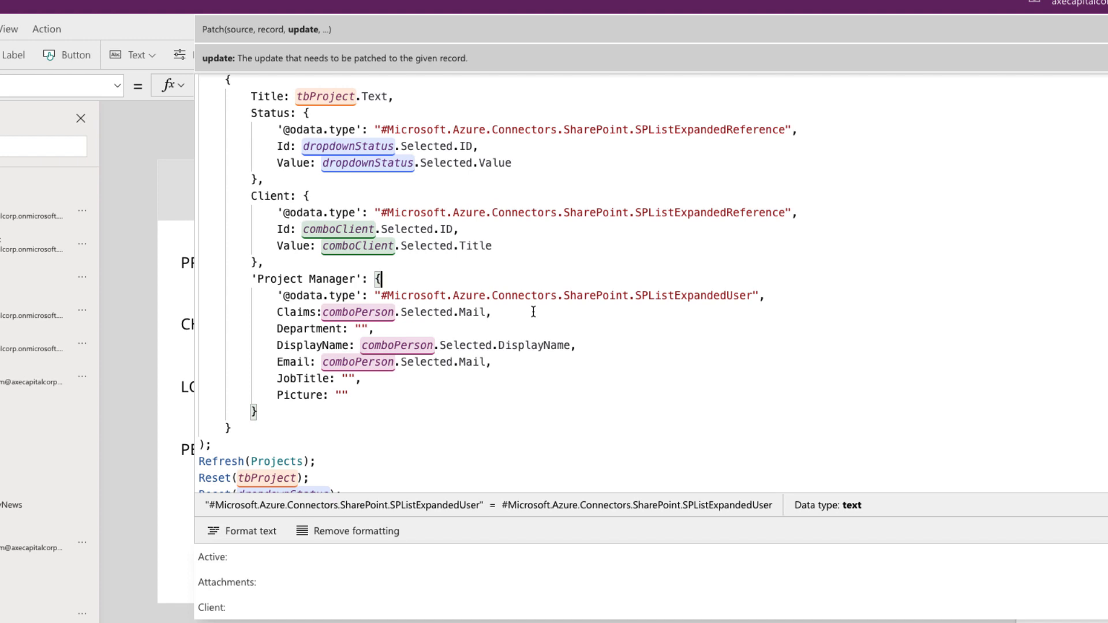
pyautogui.moveTo(323, 339)
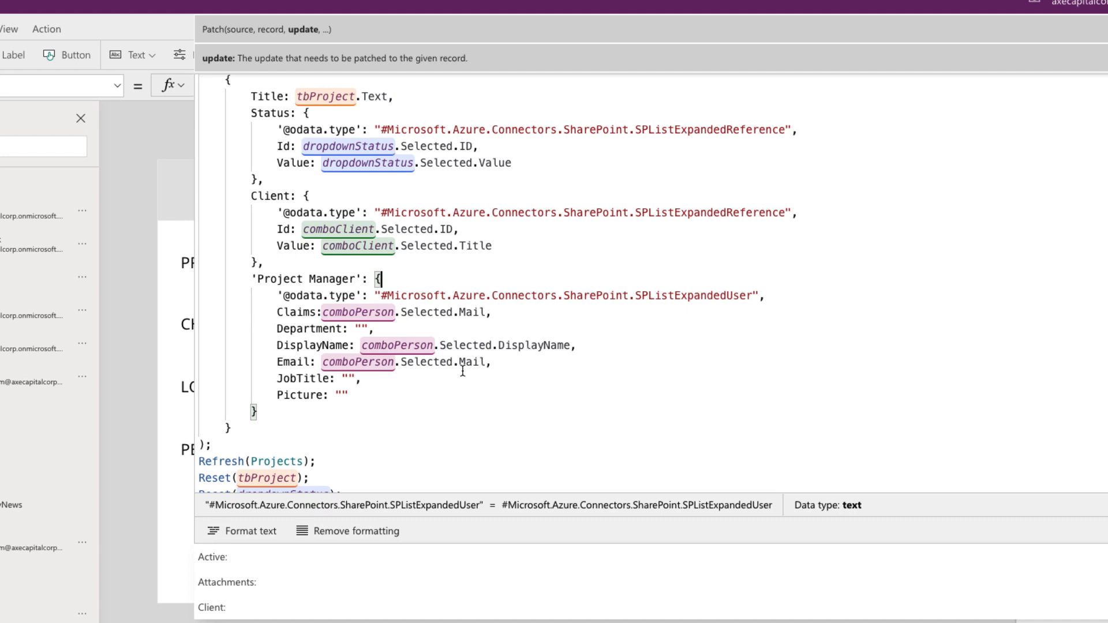
pyautogui.click(1061, 84)
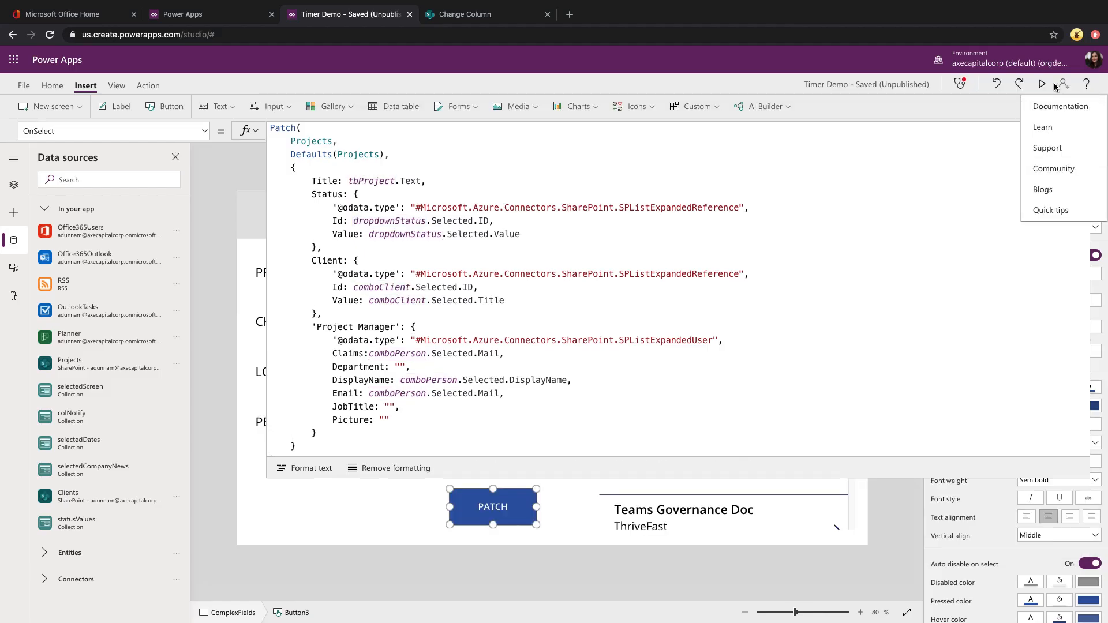
# Preview the app and patch 'Project Test' with ThriveFast, Finished and Wendy Rhoades
pyautogui.click(1041, 84)
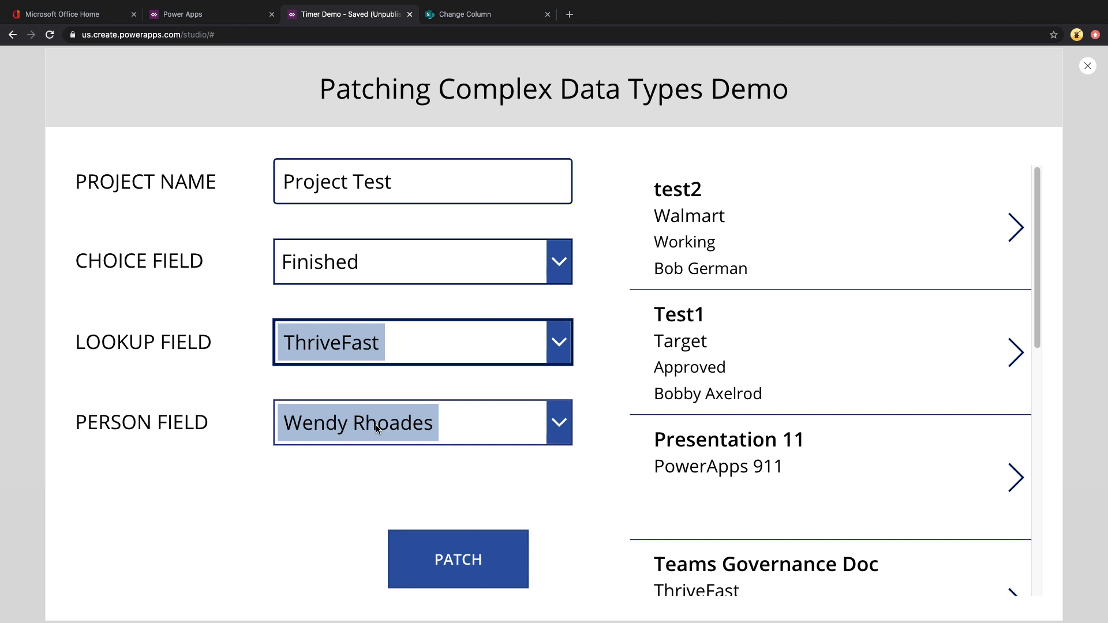
pyautogui.click(458, 559)
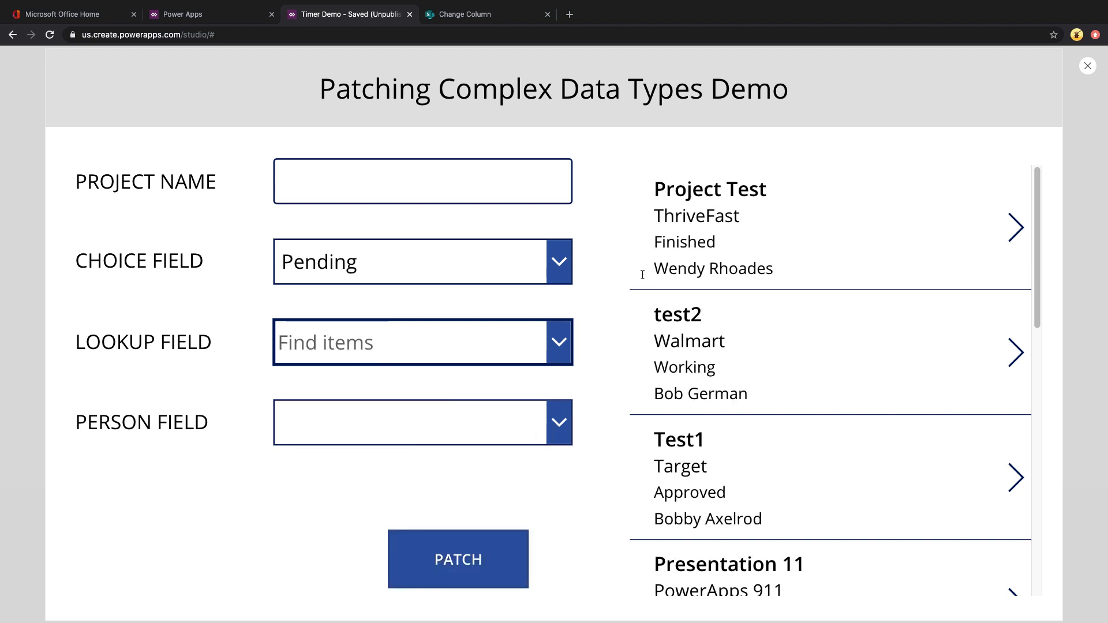
pyautogui.moveTo(754, 203)
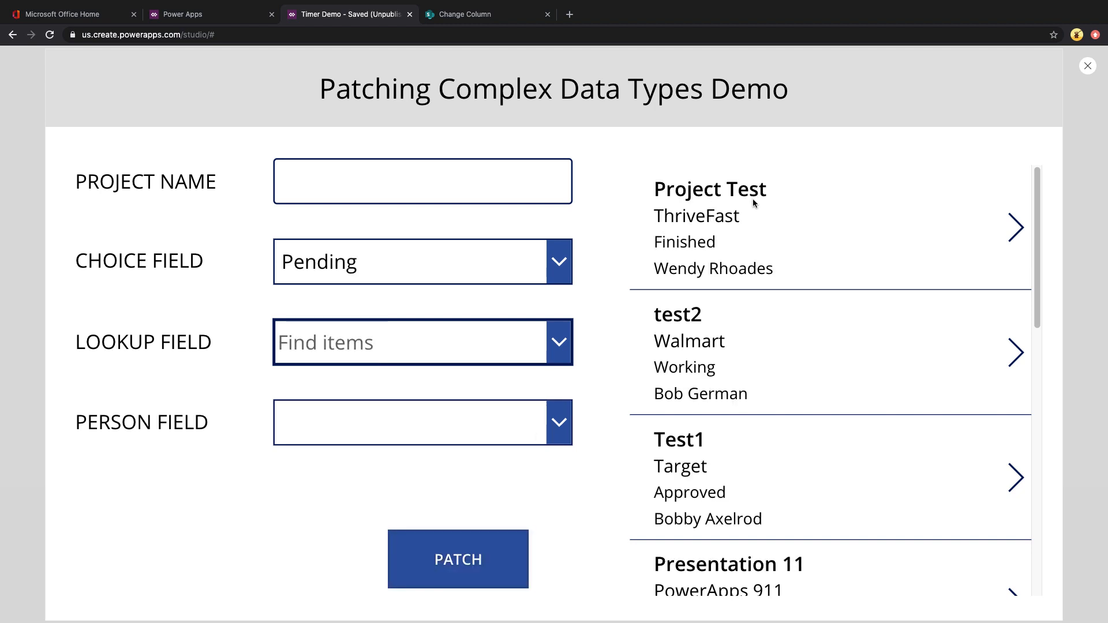